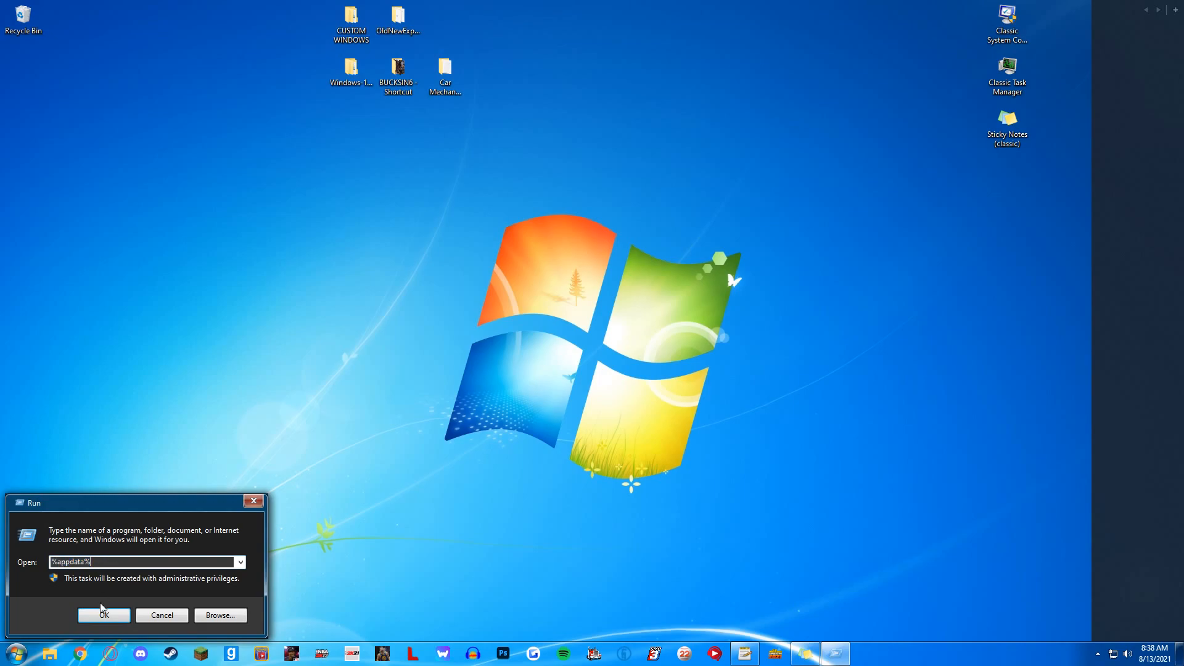
Browse AppData LocalLow to Red Dot Games > Car Mechanic Simulator 2021 > Save folder.
click(103, 615)
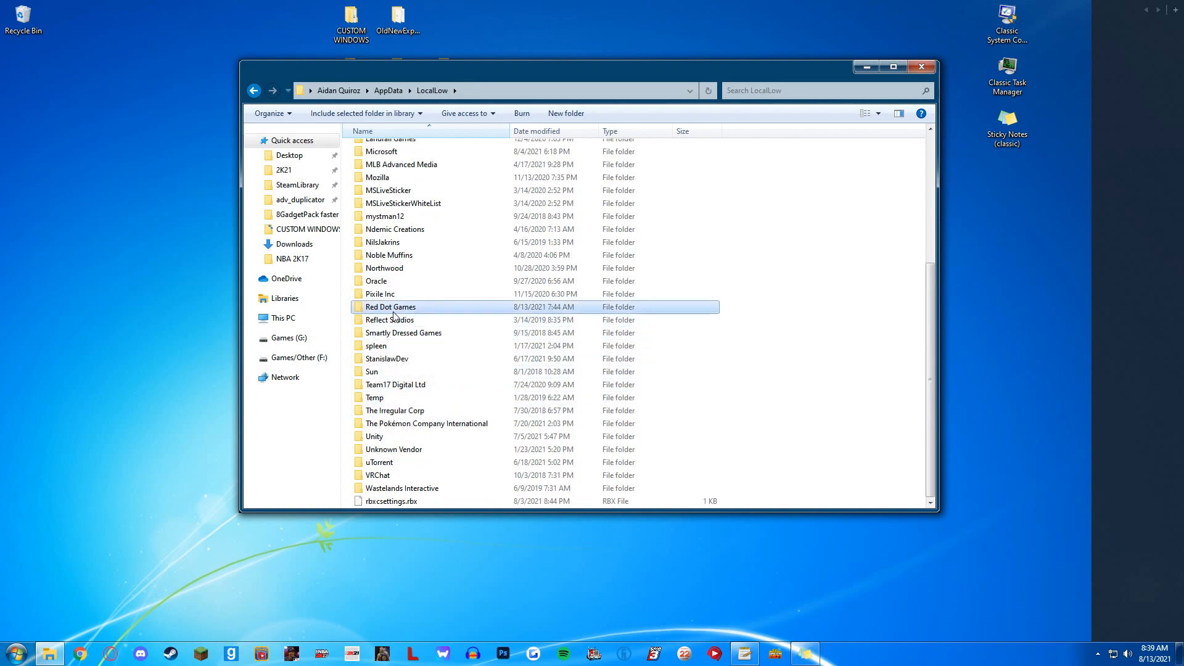
double_click(391, 307)
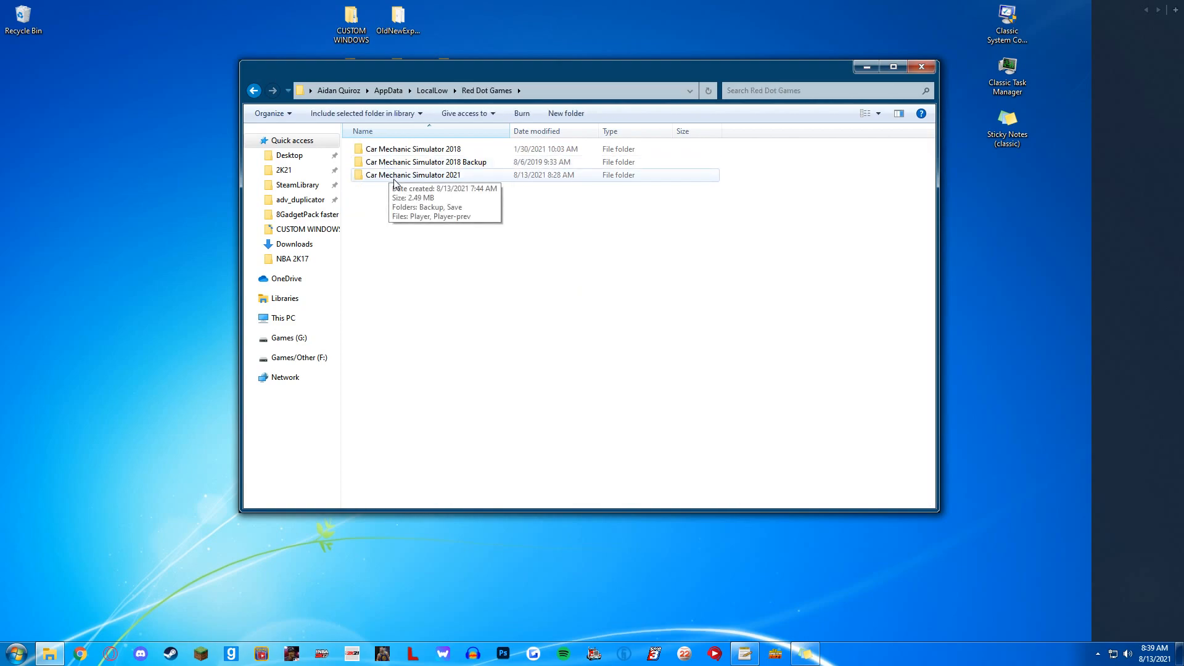
double_click(415, 174)
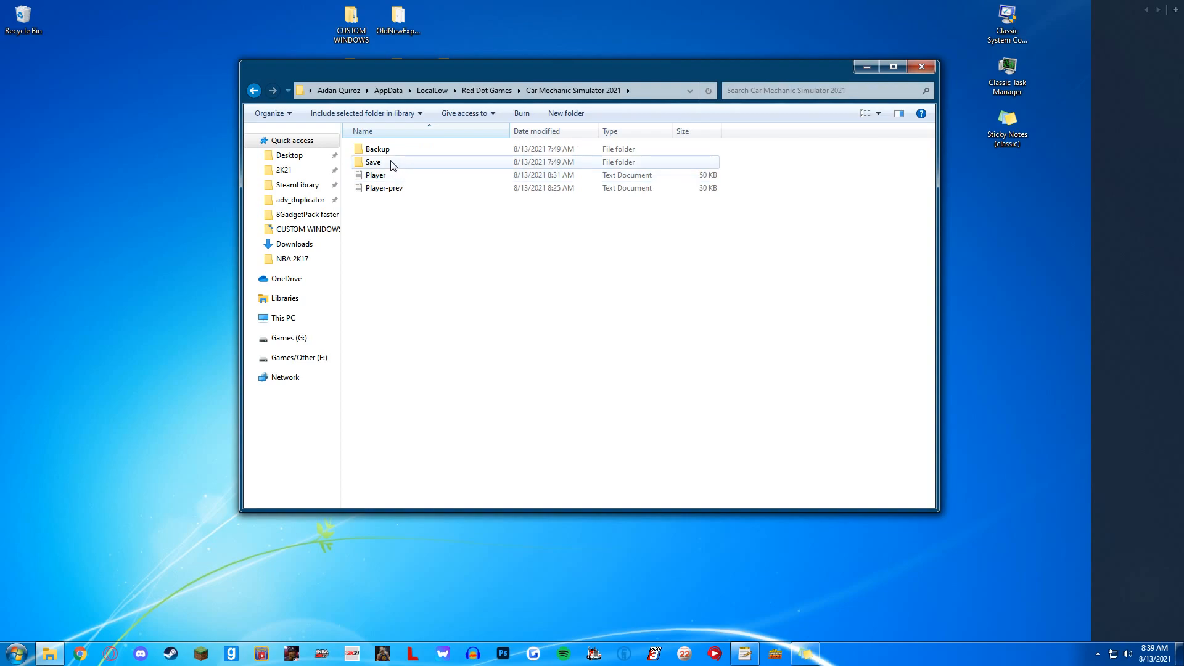
mouse_move(391, 163)
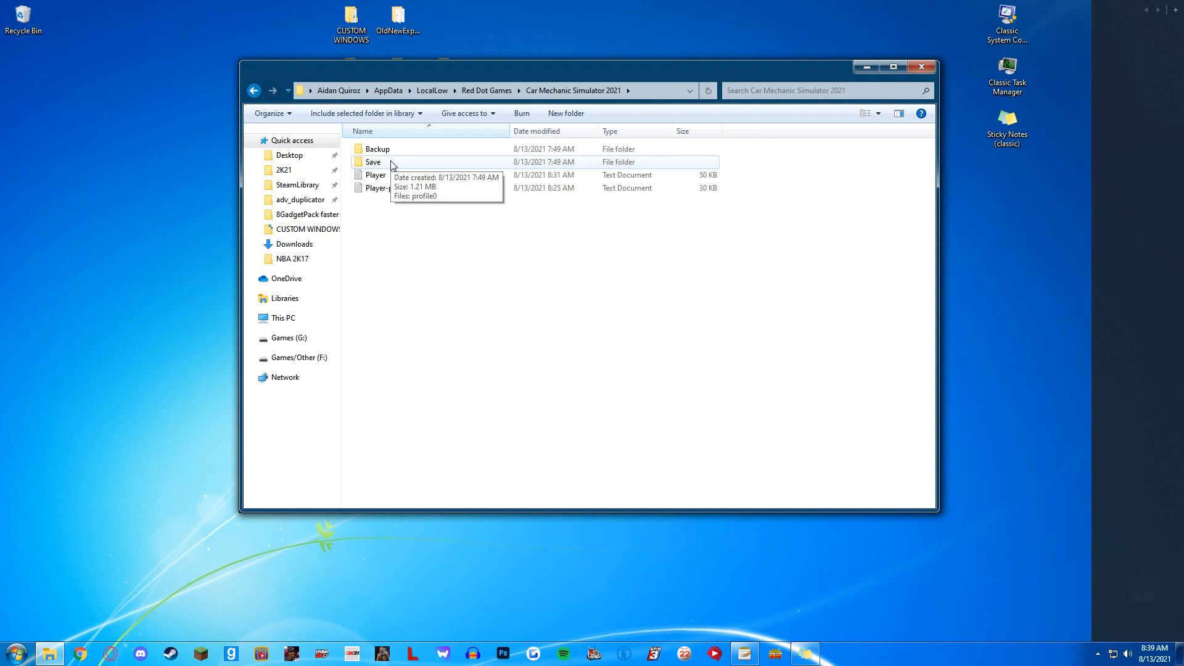
double_click(373, 162)
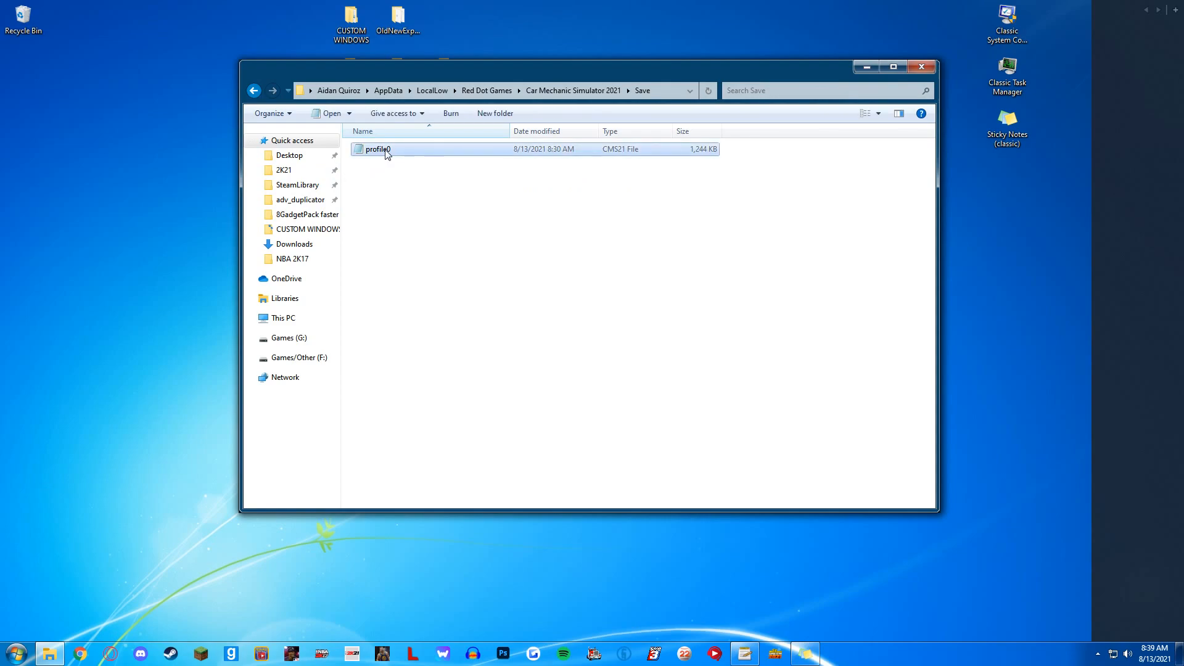
Open the profile0 save file with Notepad via Open with.
right_click(378, 149)
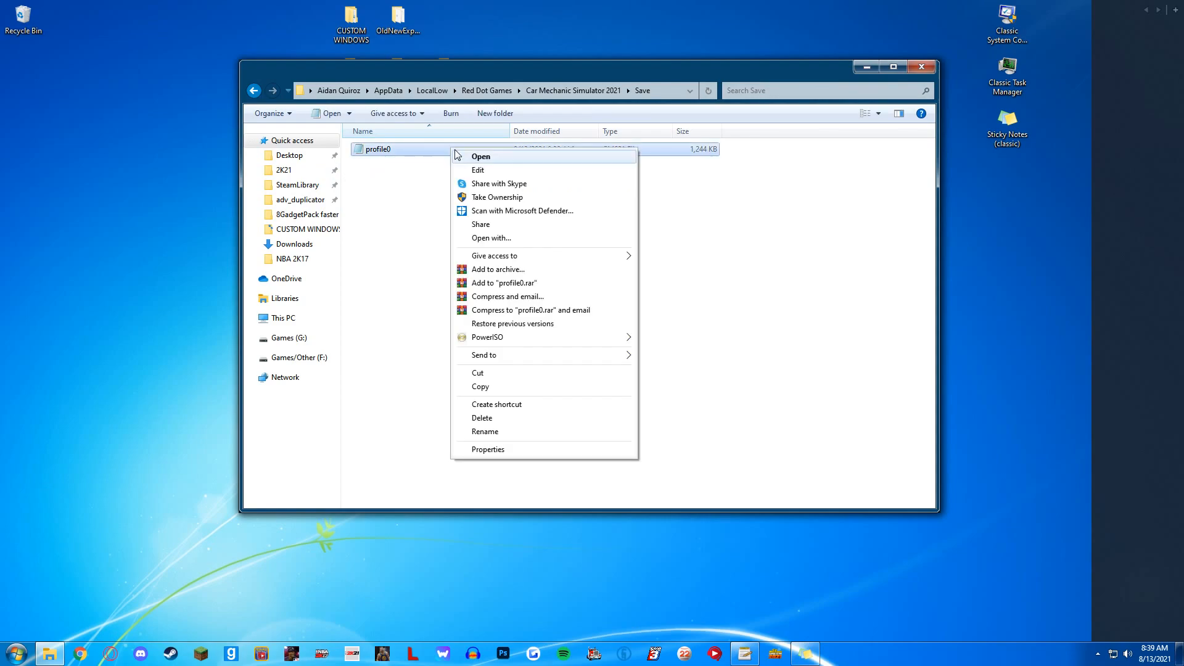
mouse_move(493, 224)
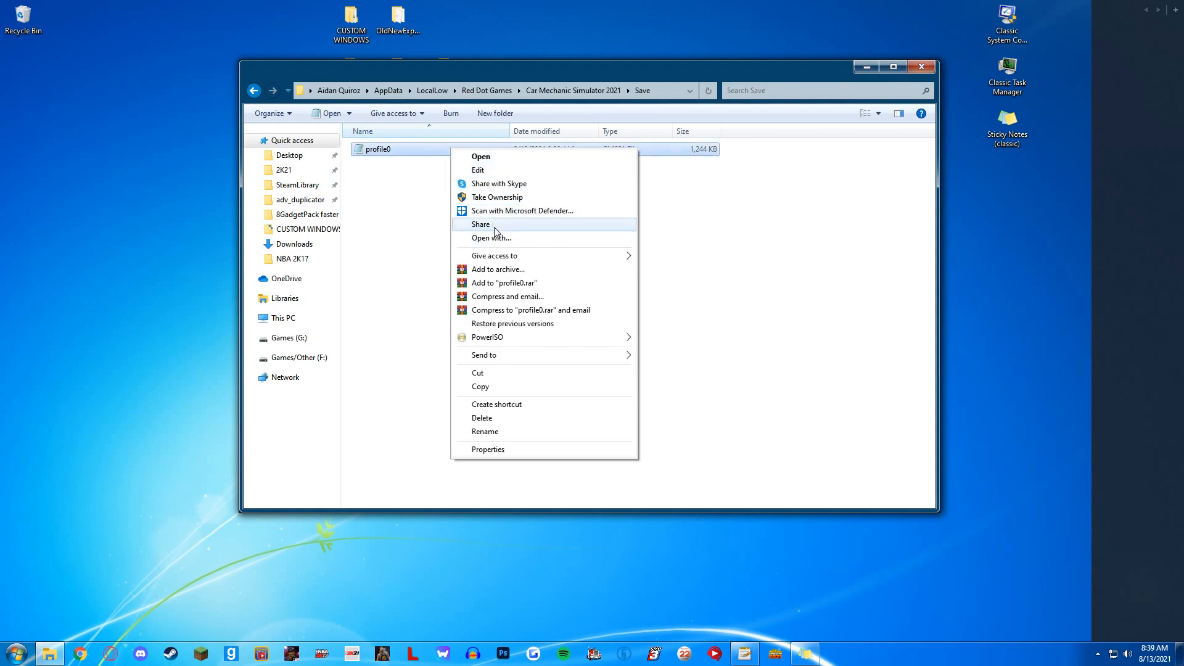
click(490, 238)
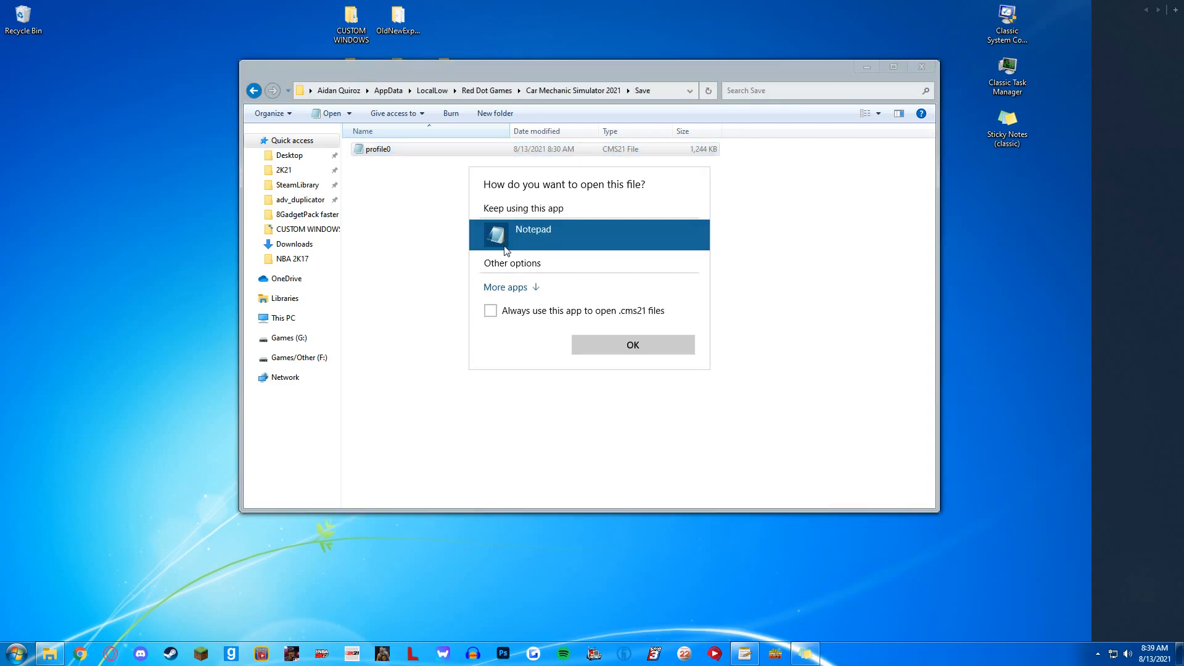
click(632, 344)
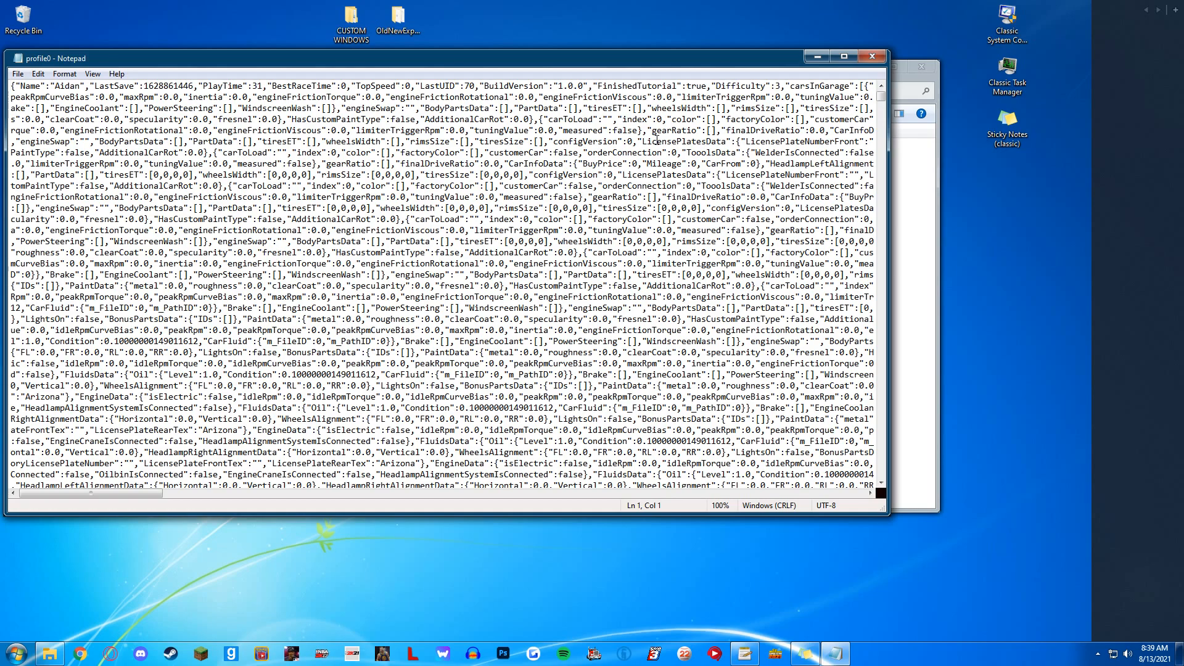
Search the save text for "point" and step through matches to the points entry.
click(658, 140)
text(point)
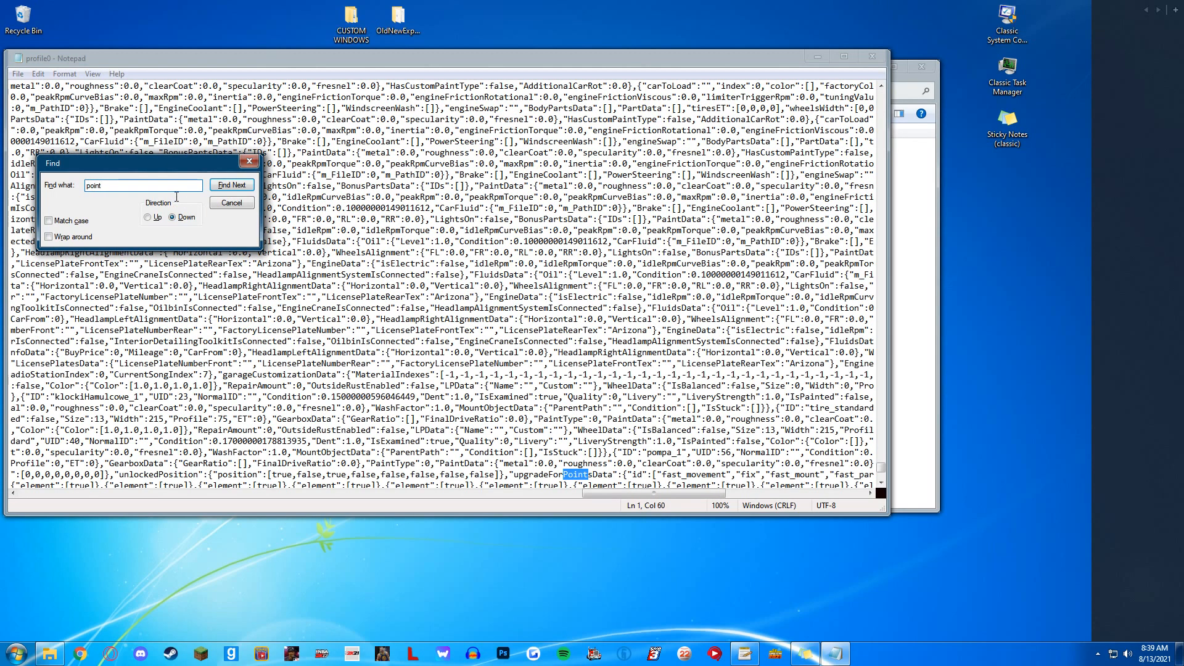
click(231, 185)
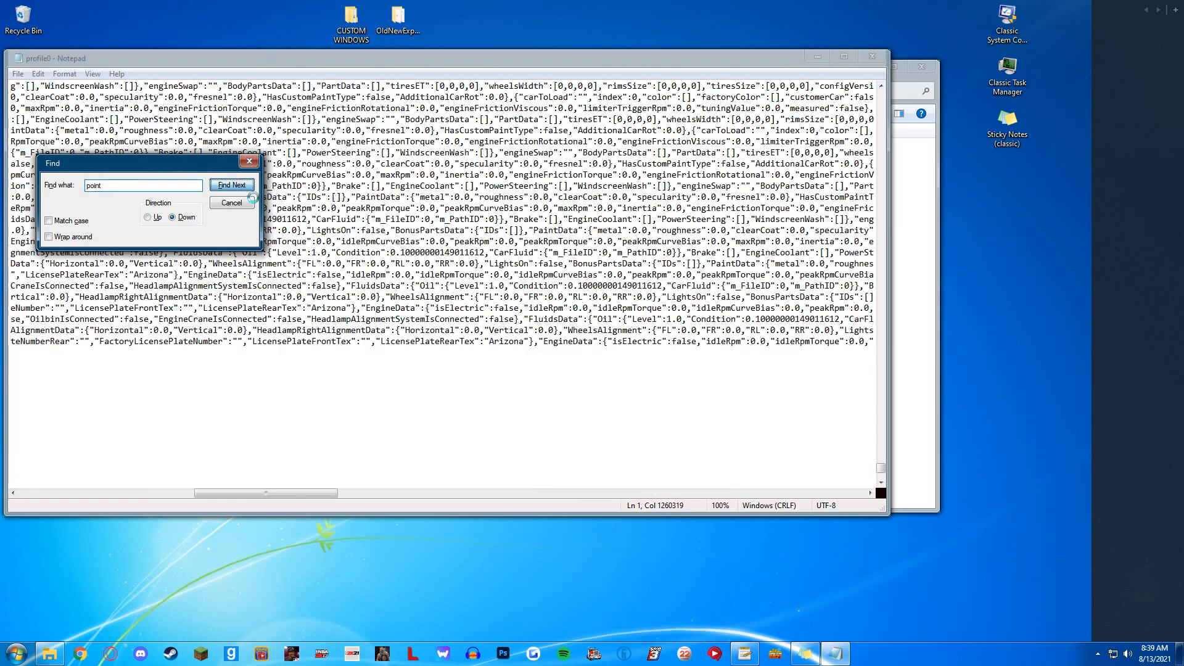
click(231, 185)
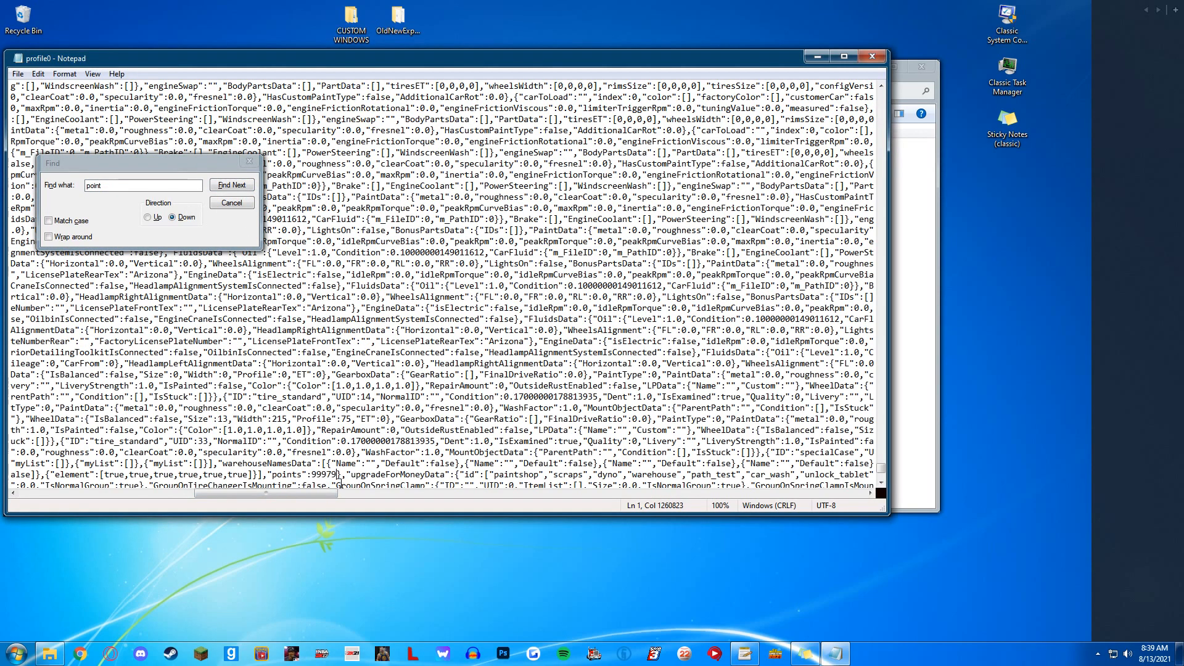
click(231, 184)
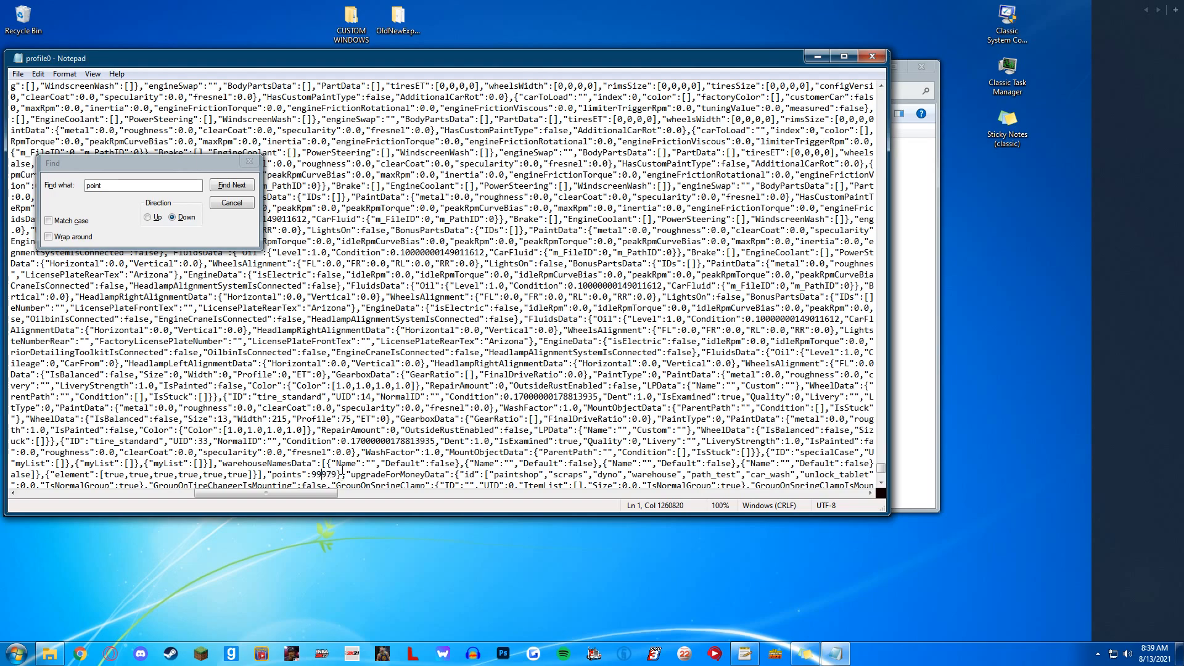
click(232, 185)
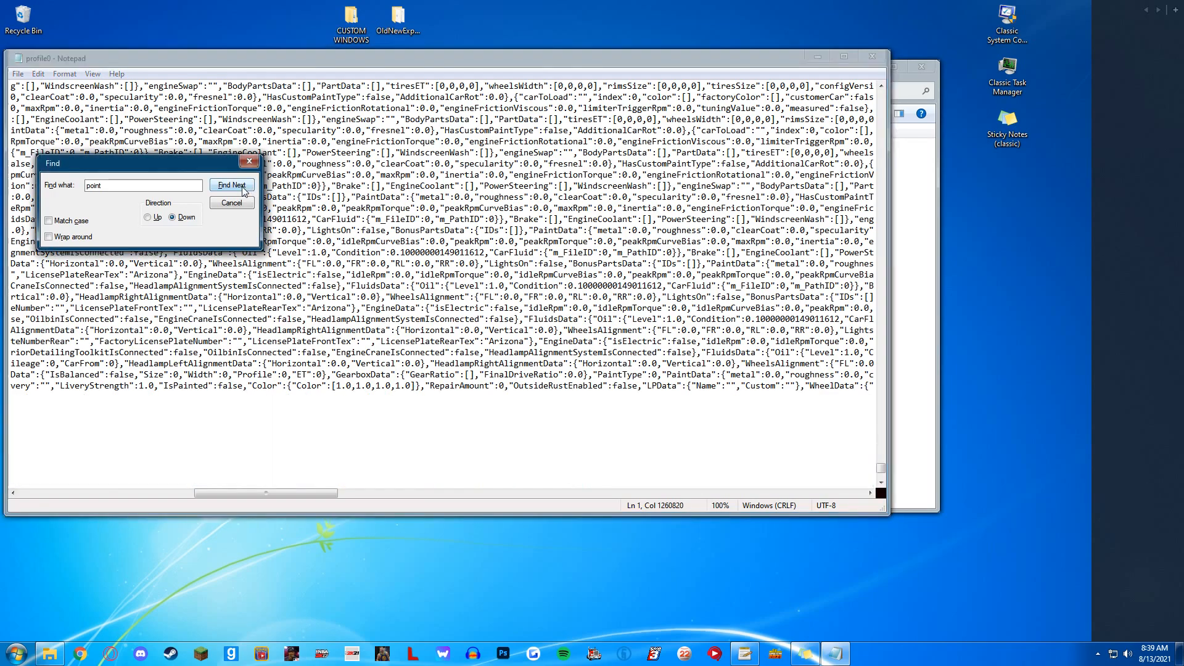
click(232, 185)
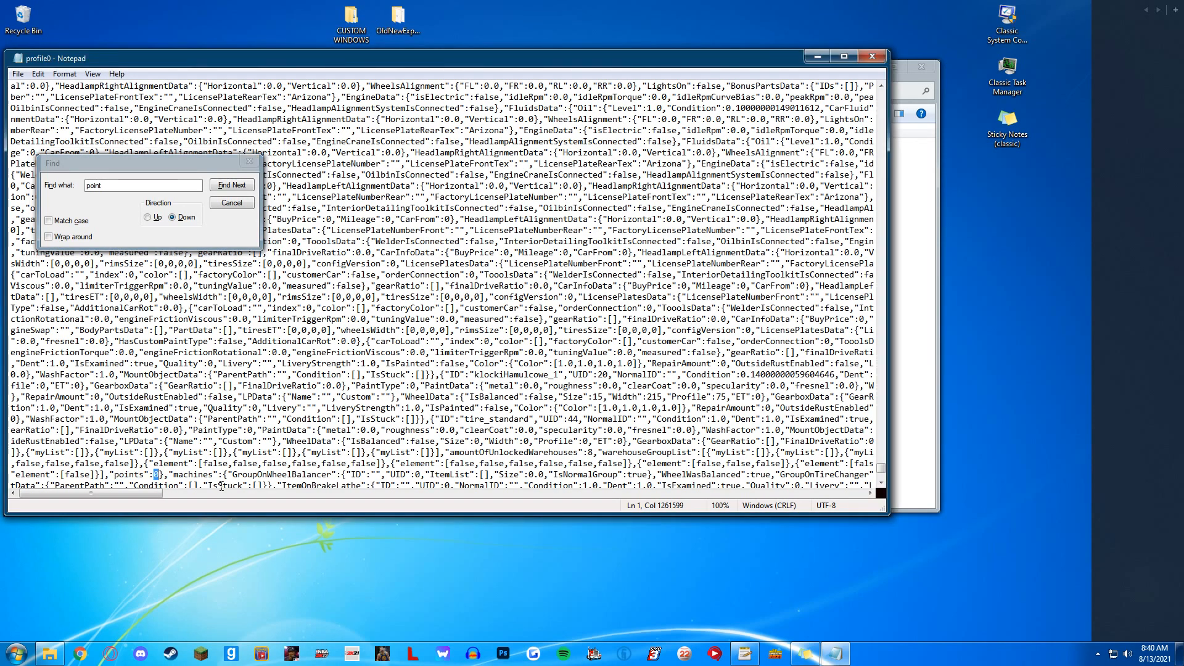
Change the points value to 10000 and return to the Find dialog.
text(1)
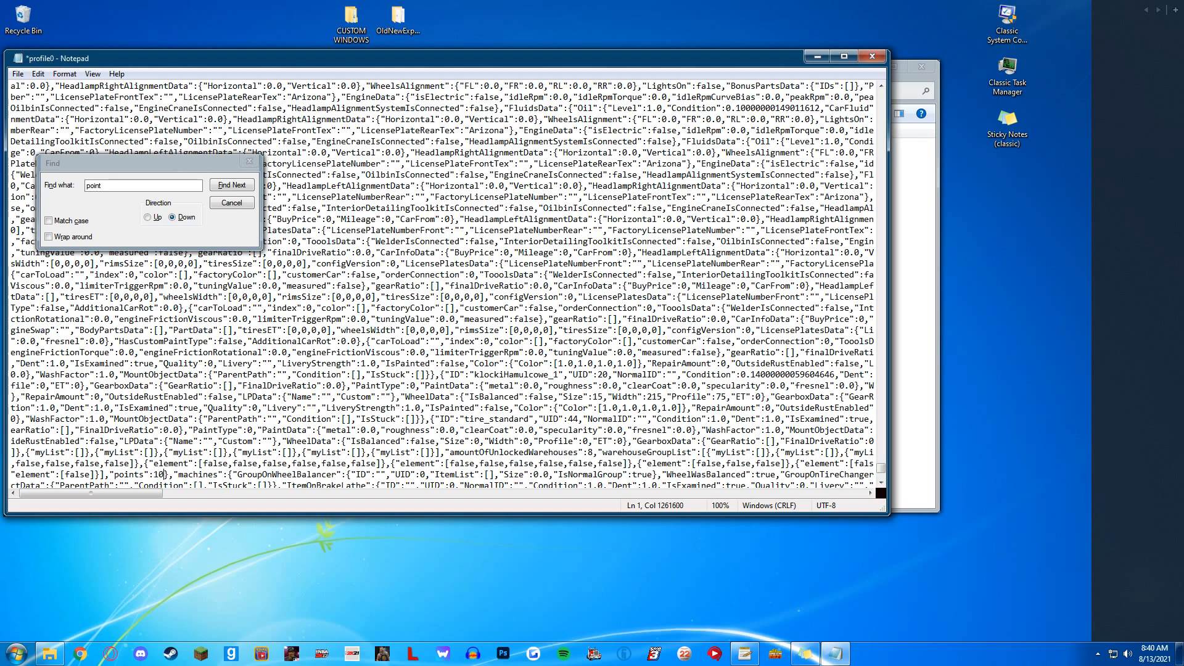
click(231, 185)
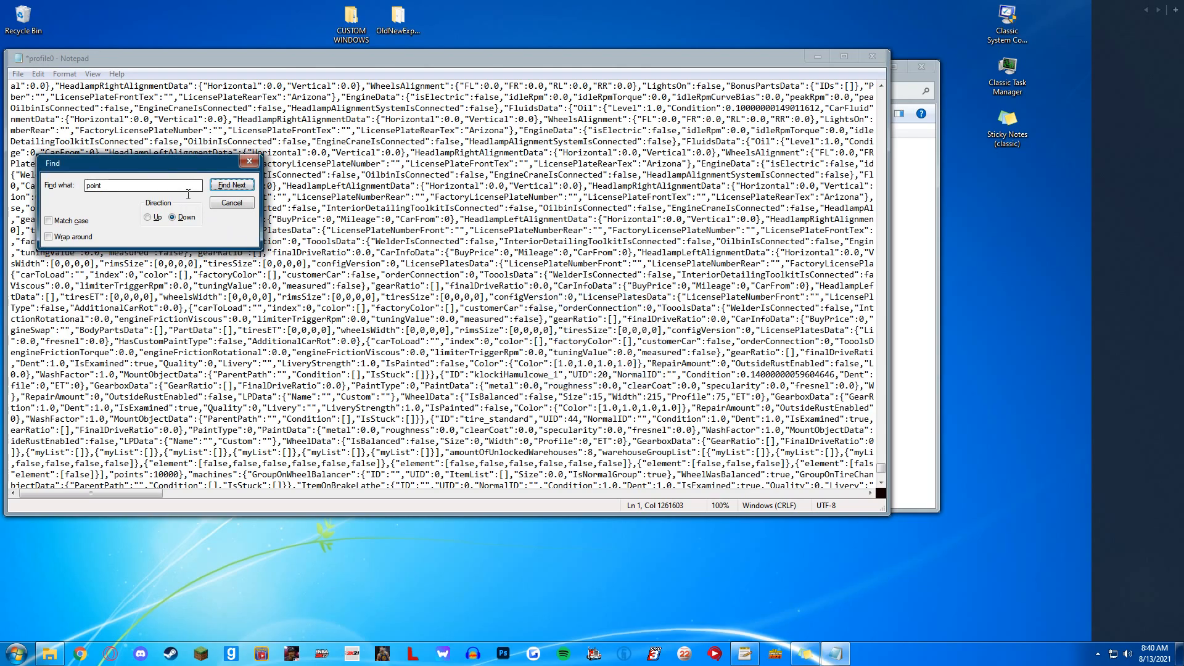
click(231, 185)
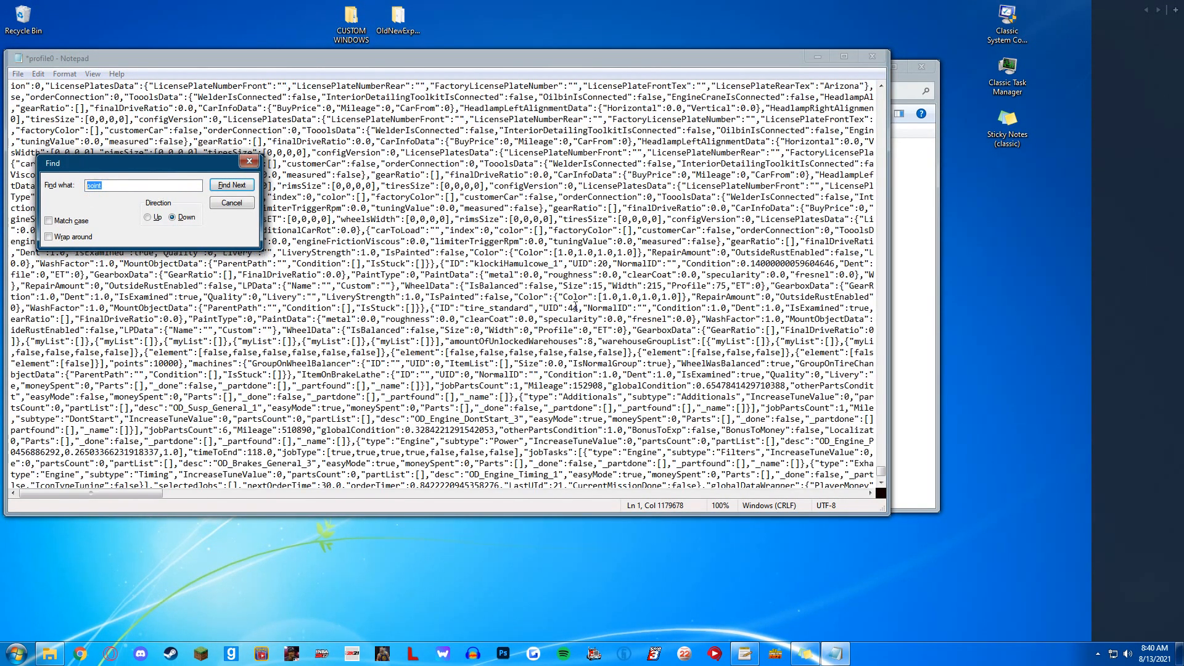
Search for "playermoney" and locate the PlayerMoney entry reading 99905300.
text(playmoey)
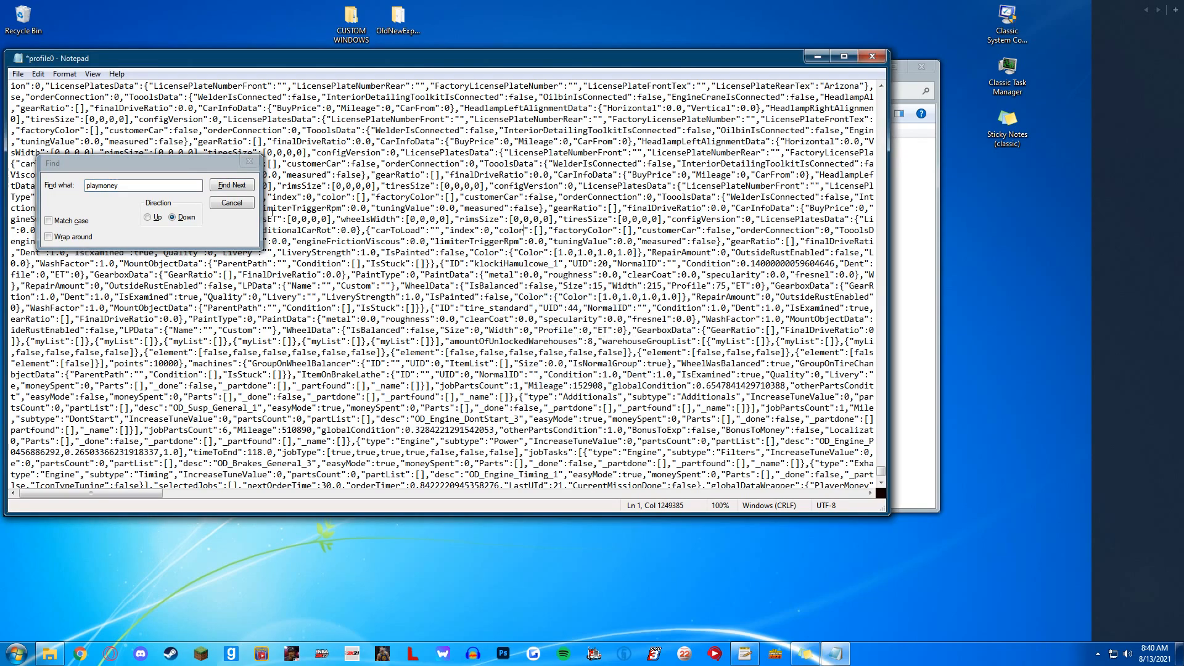
click(232, 185)
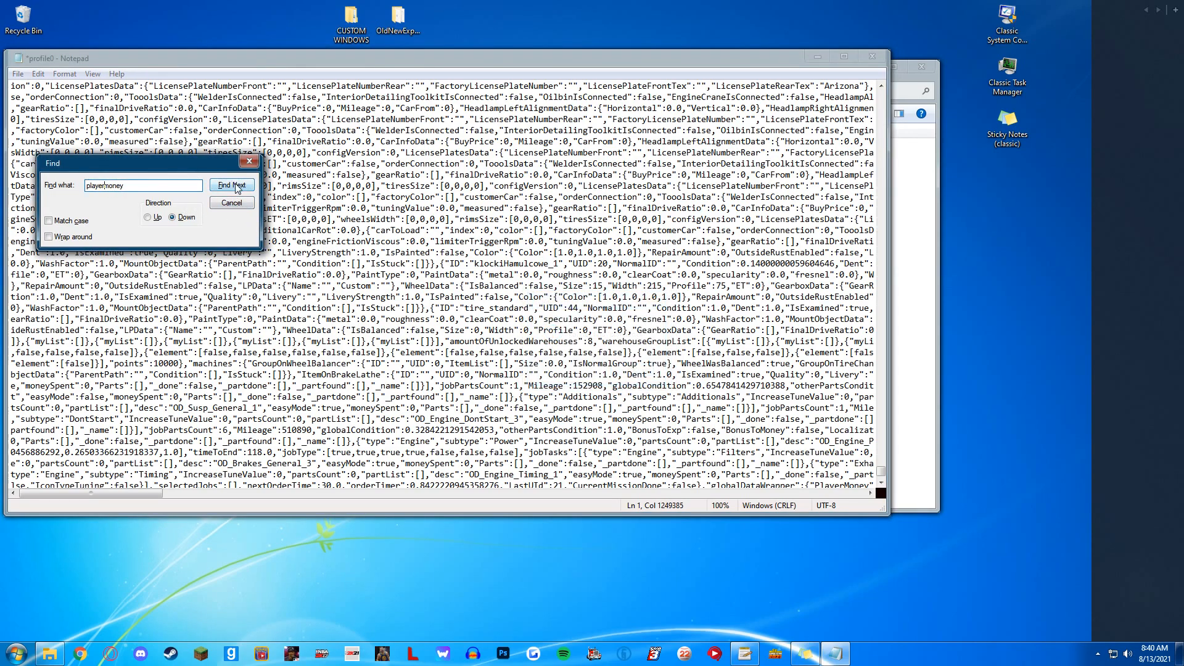
click(232, 185)
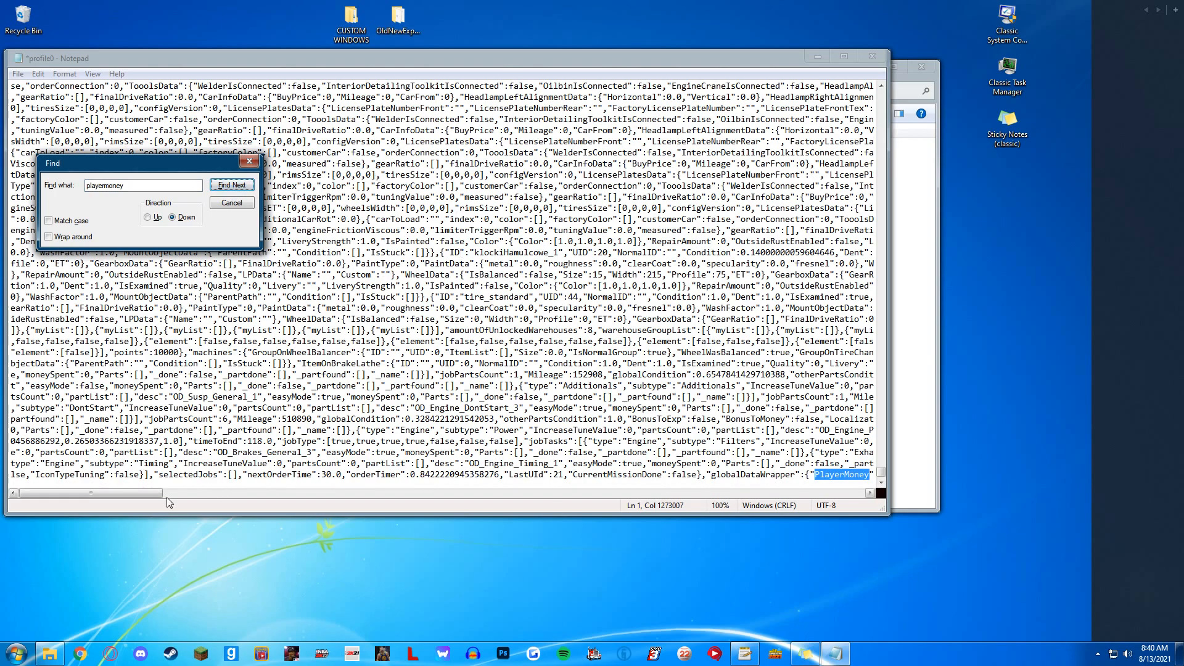
click(232, 185)
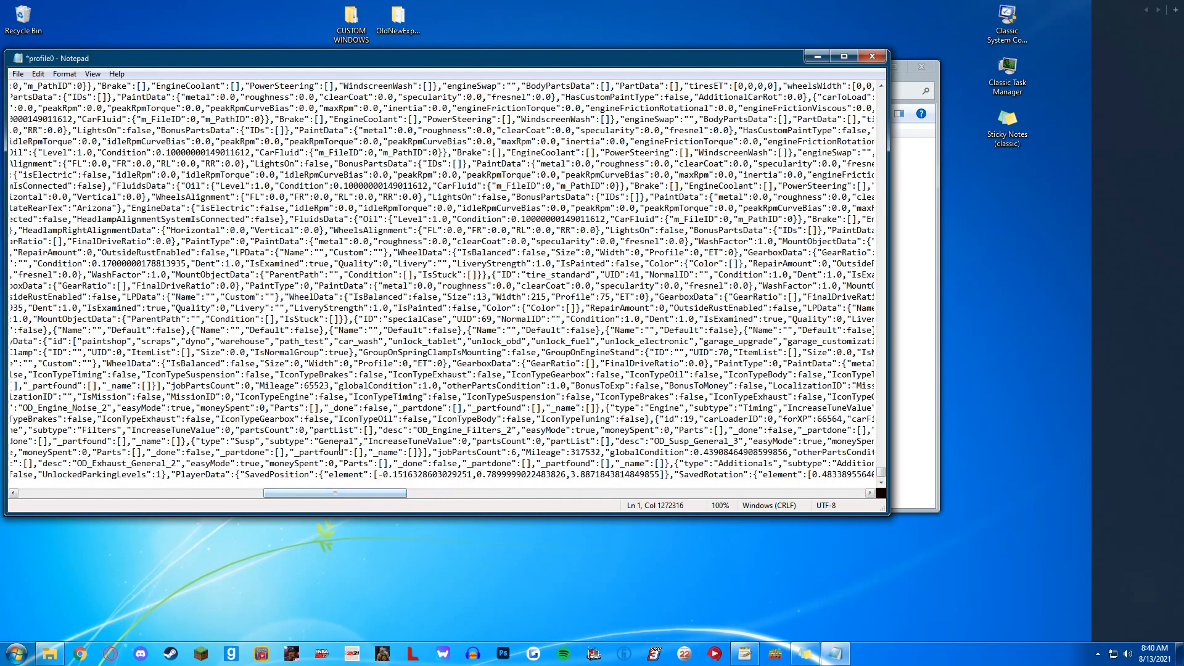
click(232, 185)
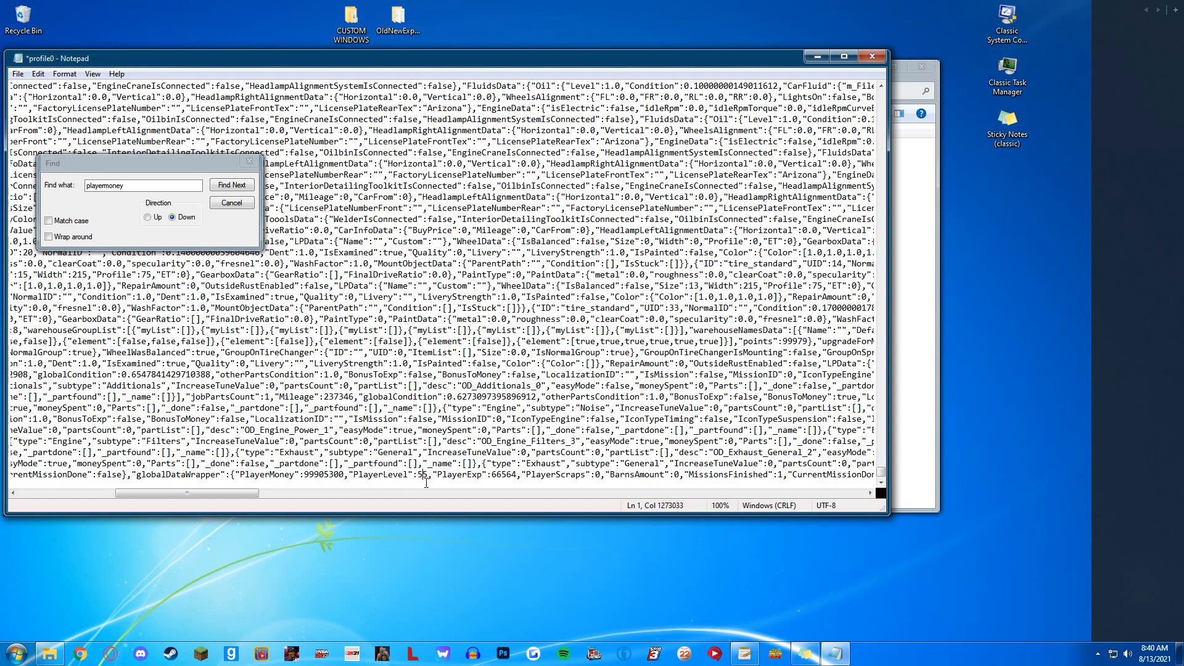
Find the previous playermoney match and review PlayerLevel 55 and PlayerExp 66564.
click(232, 185)
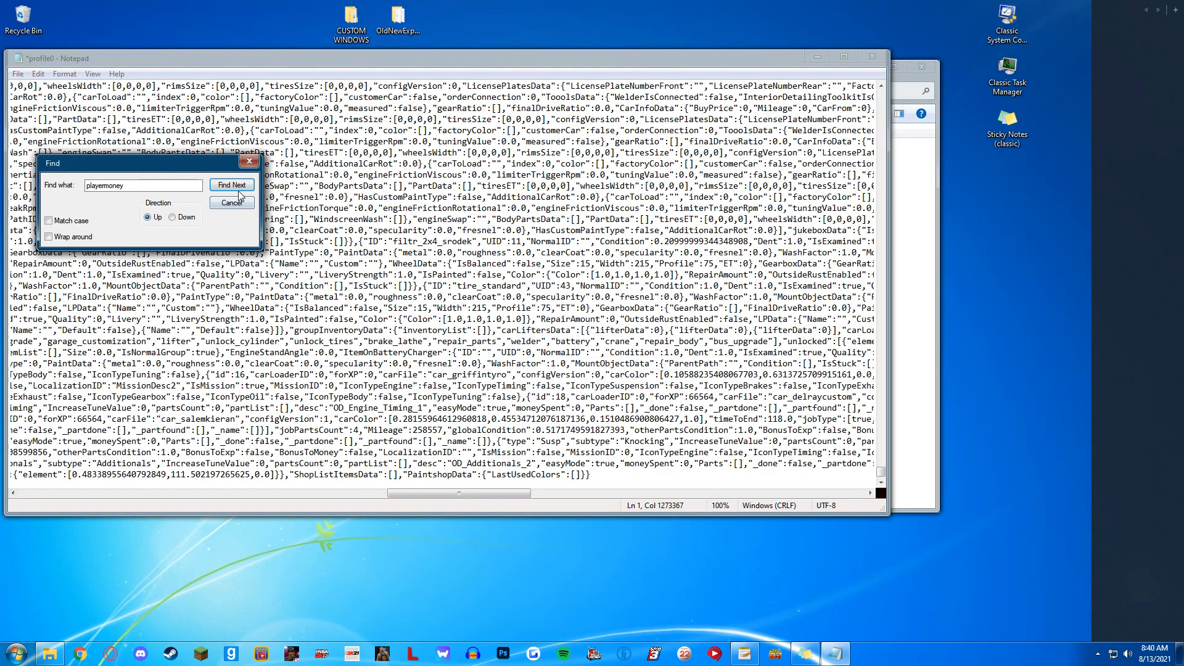
click(232, 185)
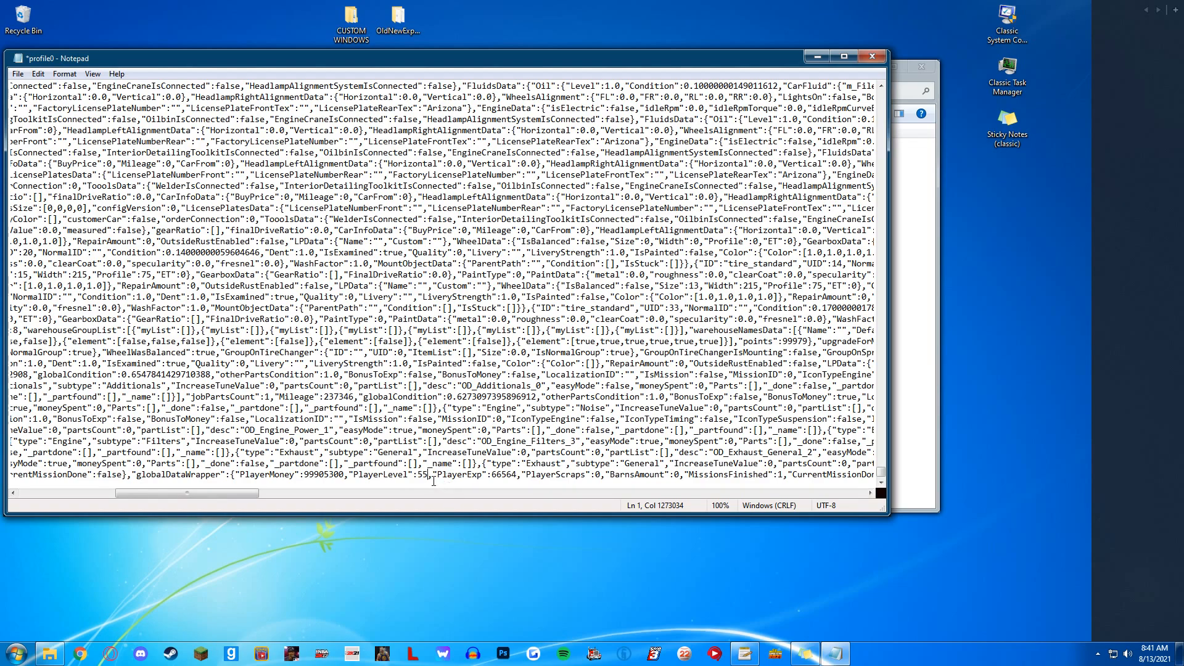
double_click(423, 474)
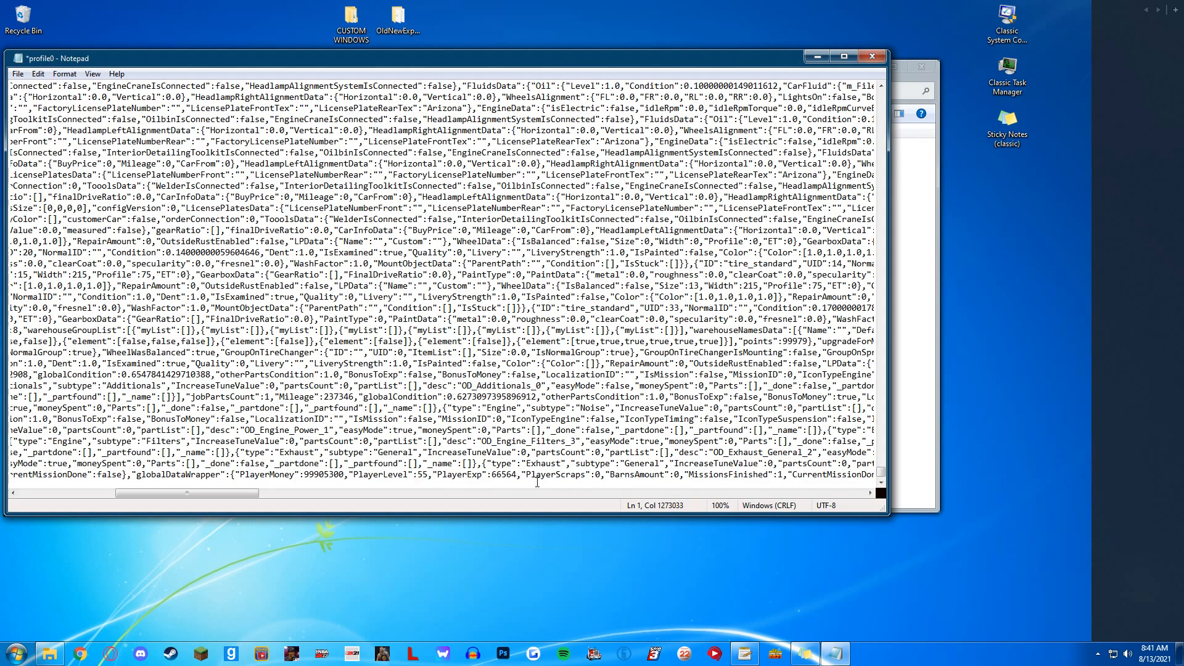
double_click(502, 474)
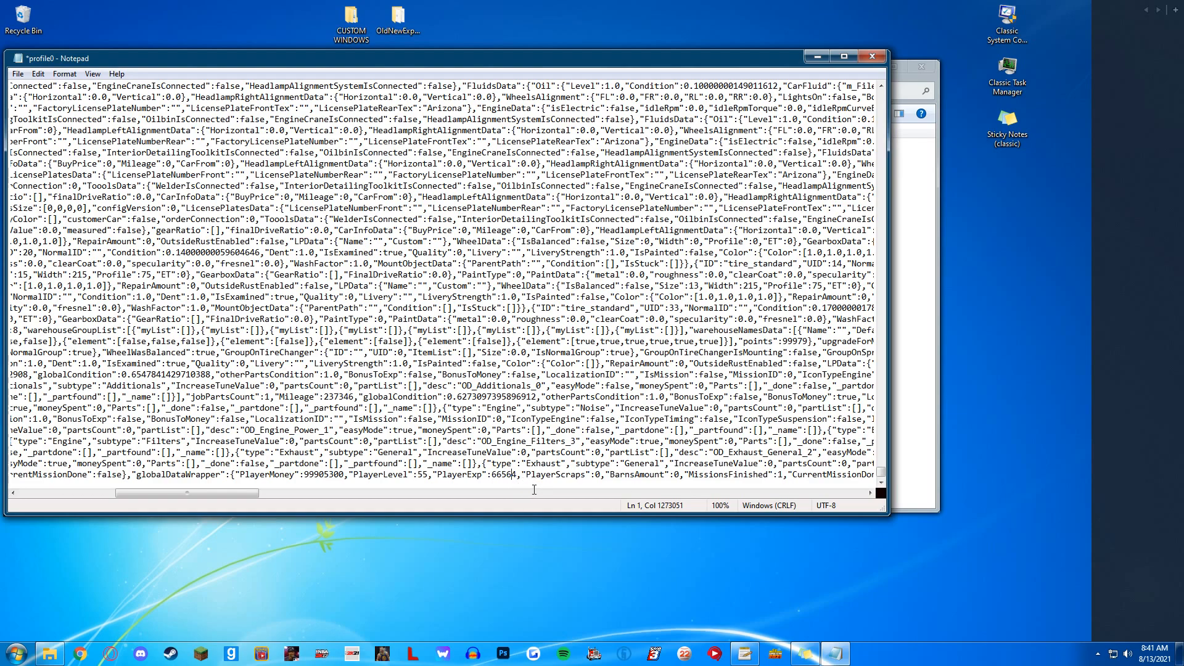
mouse_move(494, 494)
text(5)
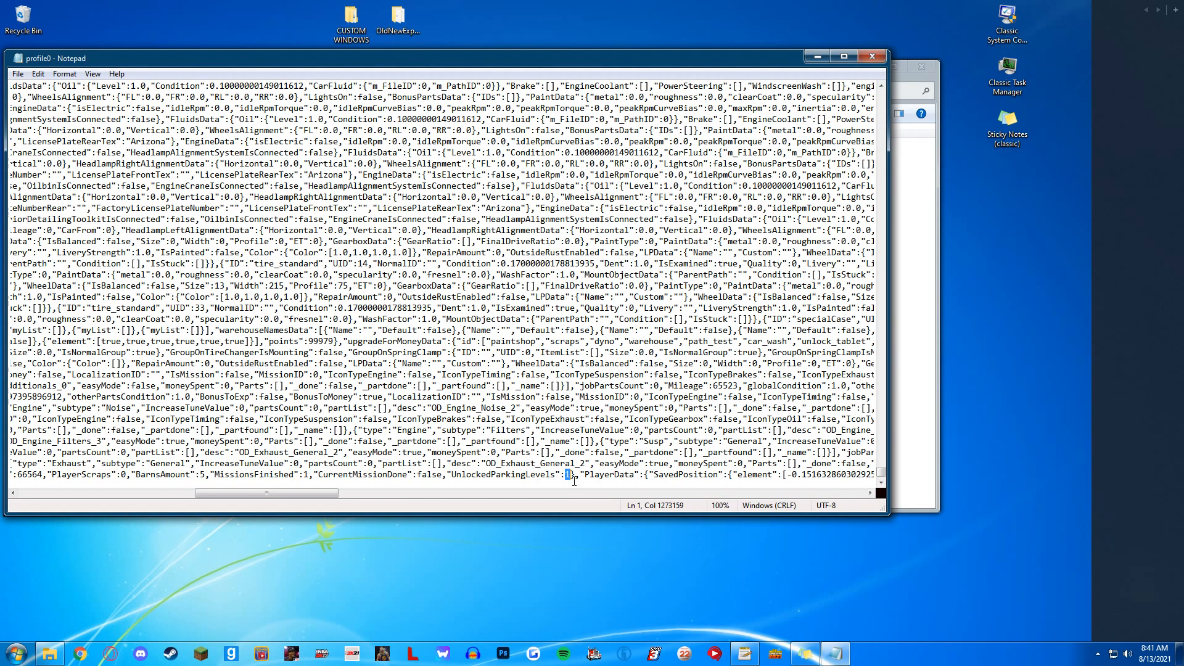
Finish editing UnlockedParkingLevels values and close Notepad, saving profile0.
click(600, 493)
text(1)
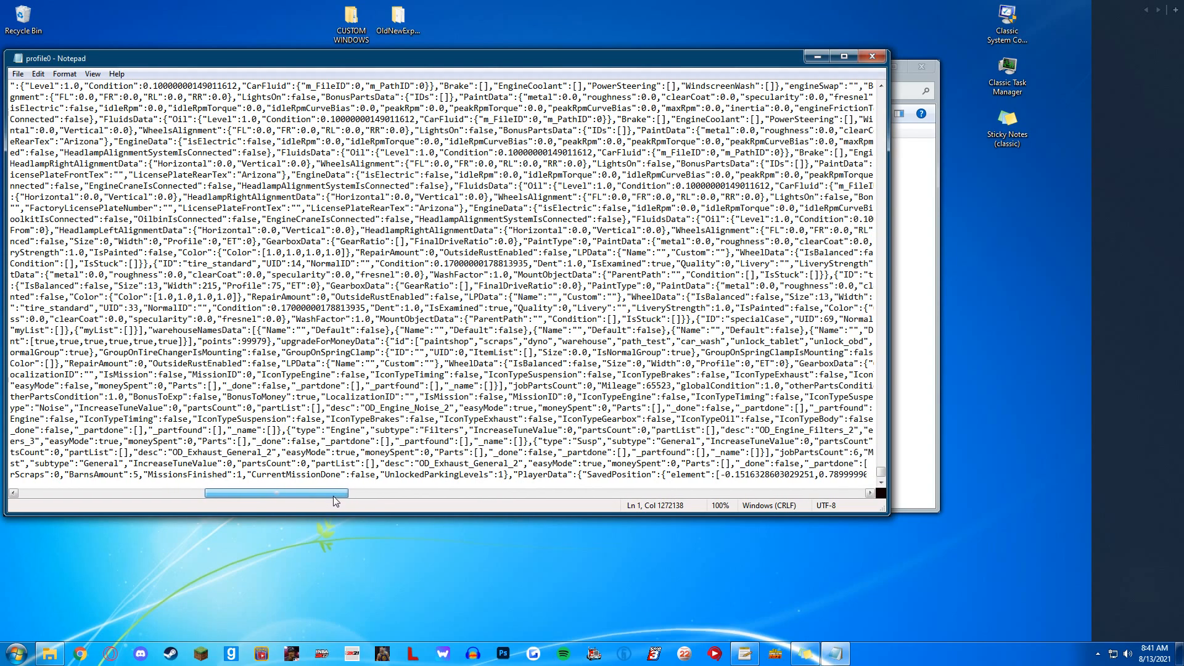
drag(275, 493, 412, 493)
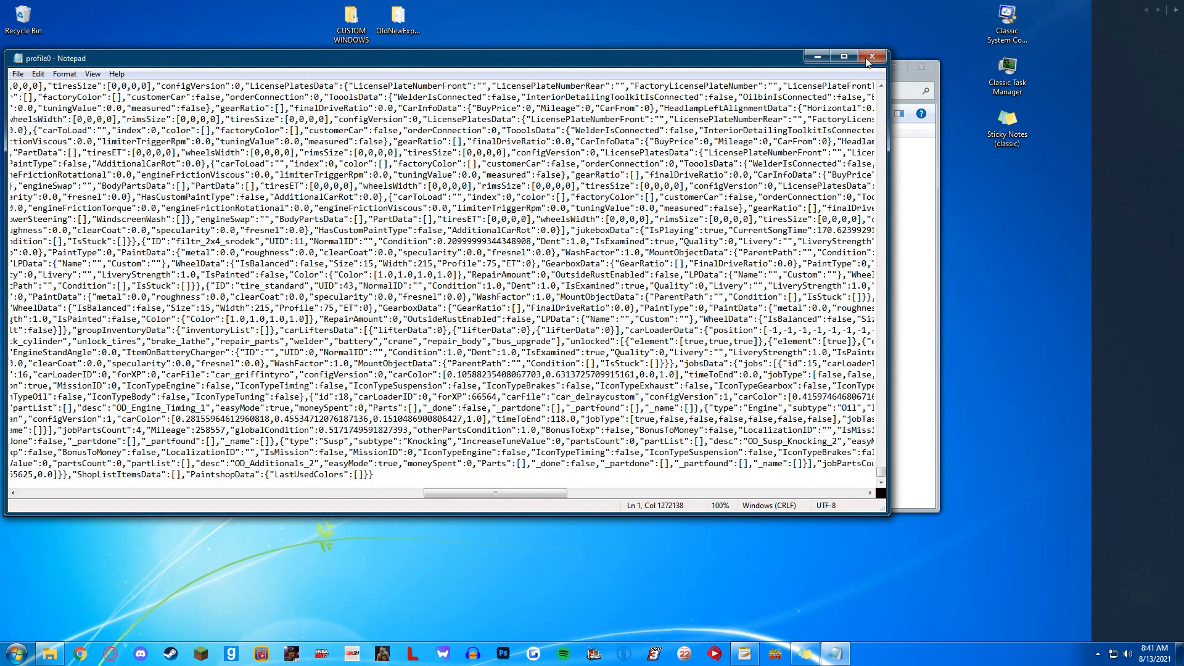
mouse_move(874, 56)
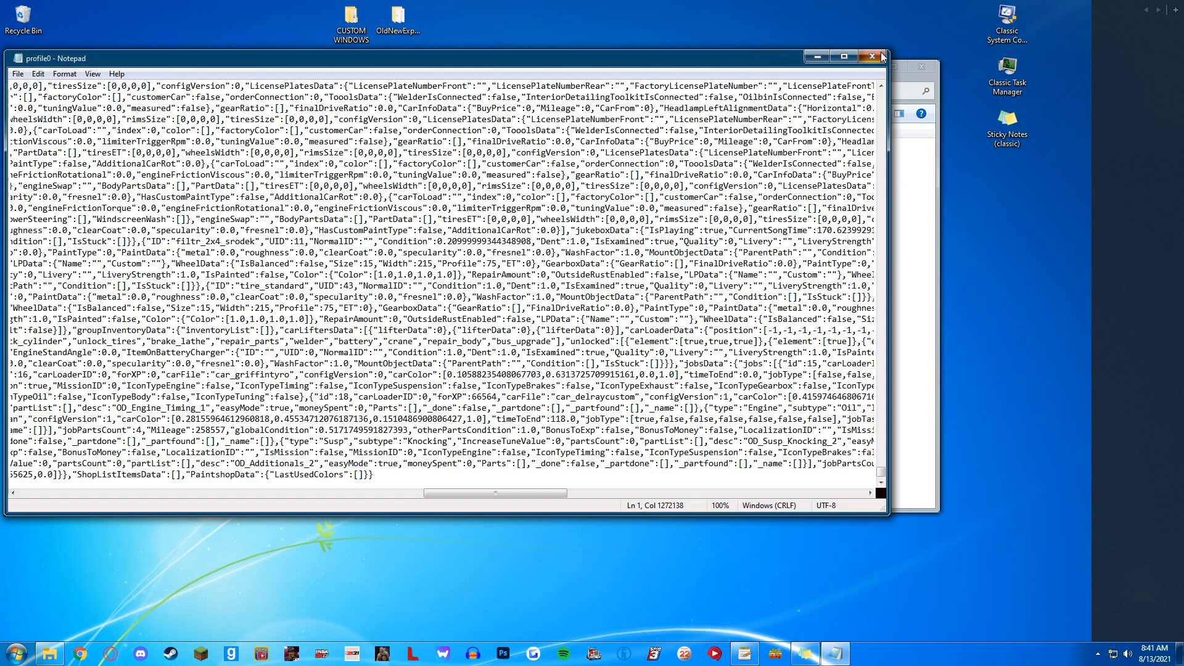
click(878, 57)
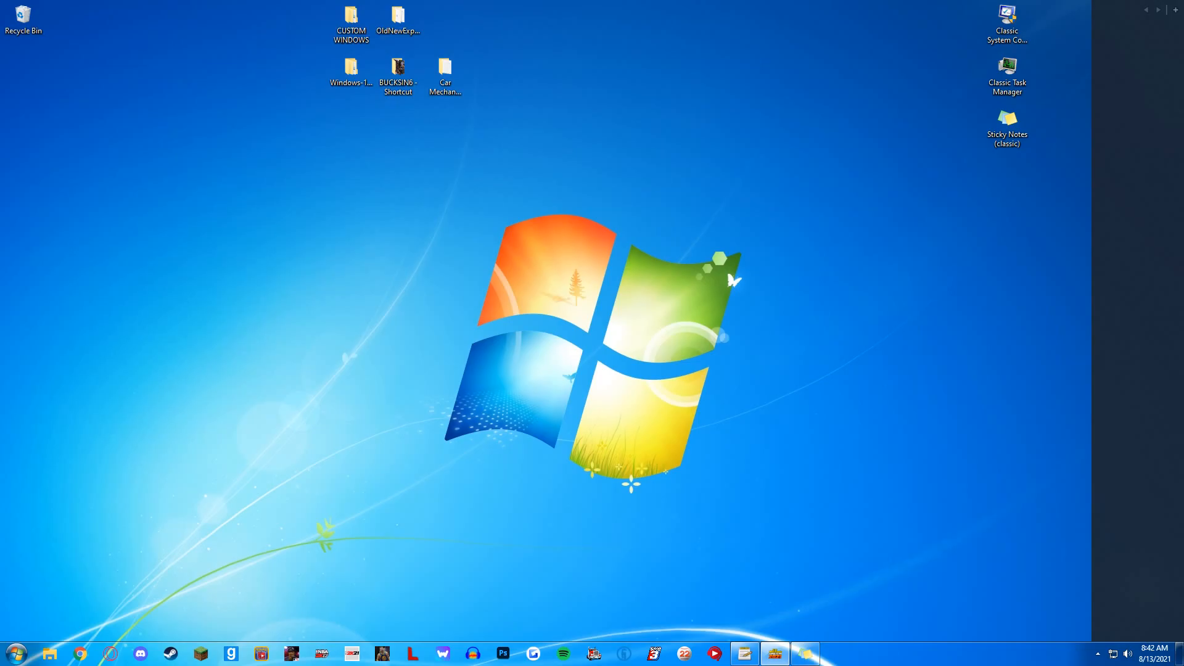
Launch Car Mechanic Simulator 2021 from the desktop shortcut.
double_click(444, 68)
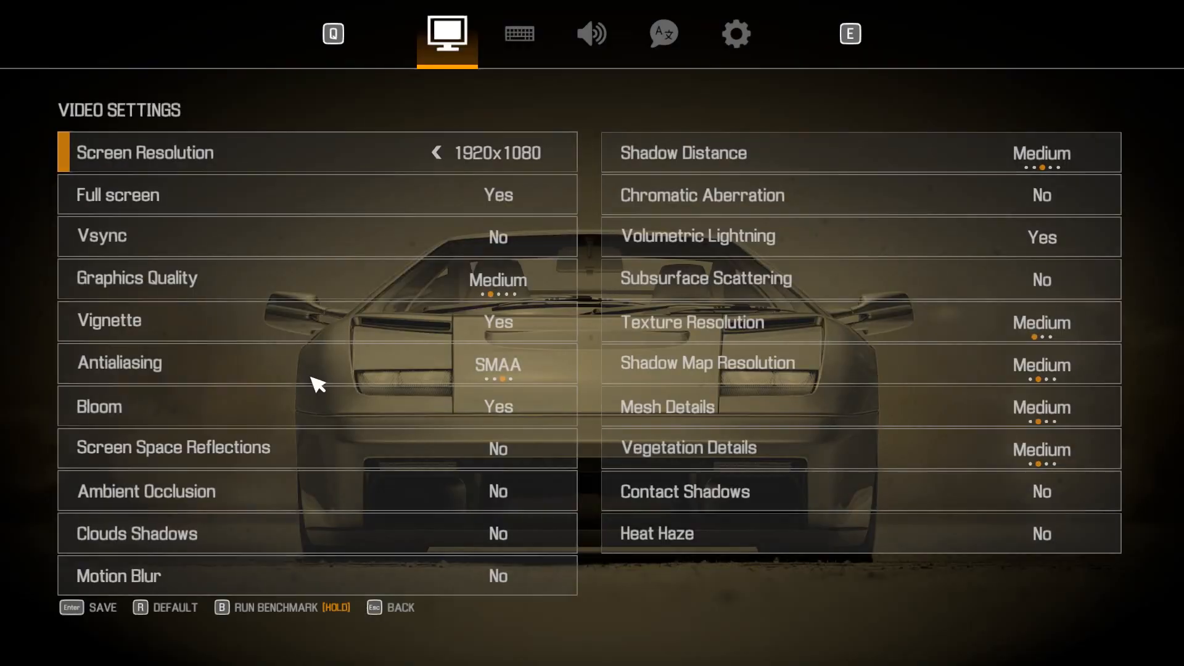
Check the Audio settings and load the edited save showing level 56 and 99,905,300 credits.
click(591, 33)
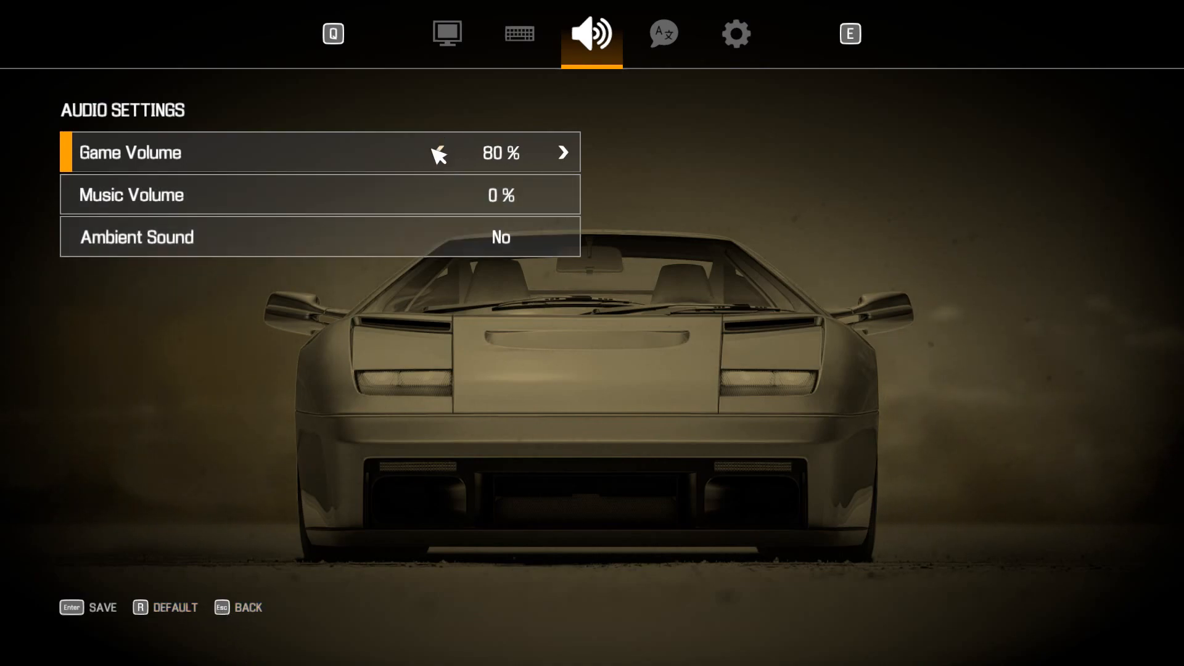
click(440, 153)
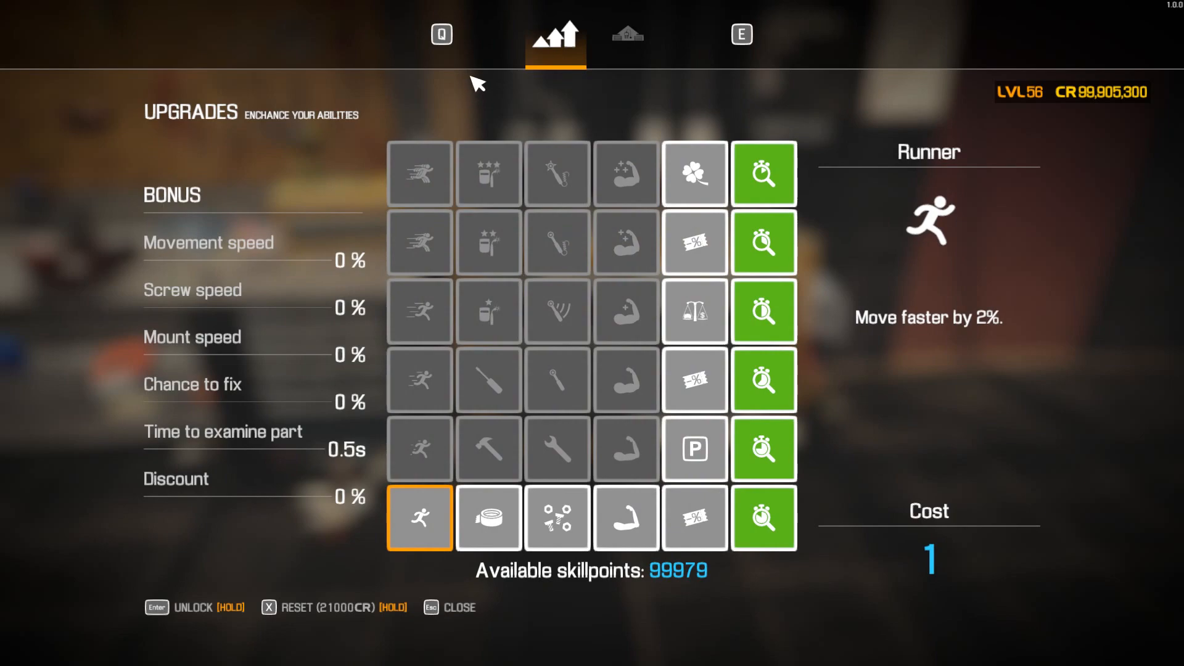
Browse the Garage and Tools expansions and the Regular customer discount skill.
click(627, 35)
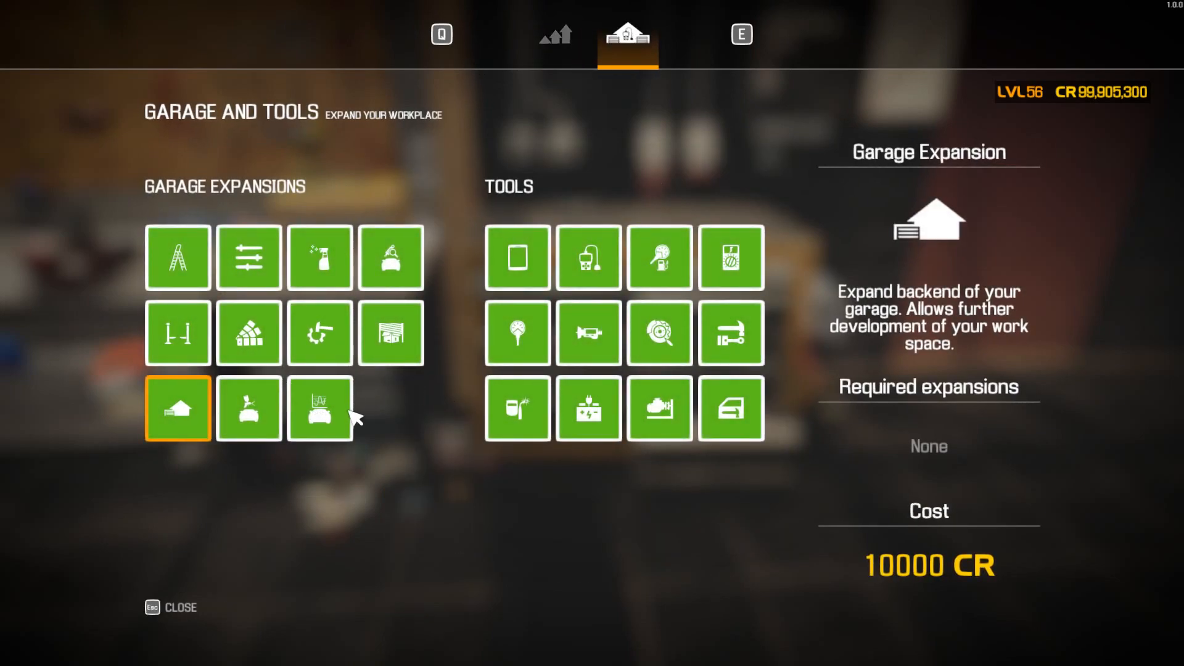
click(319, 408)
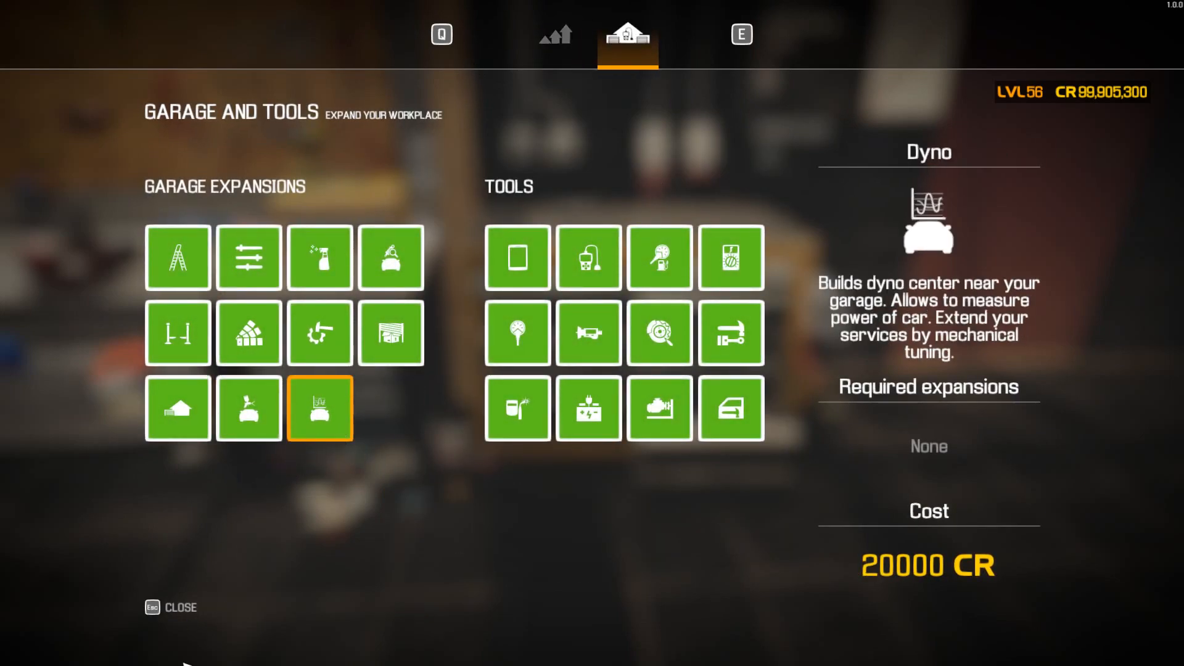
click(556, 35)
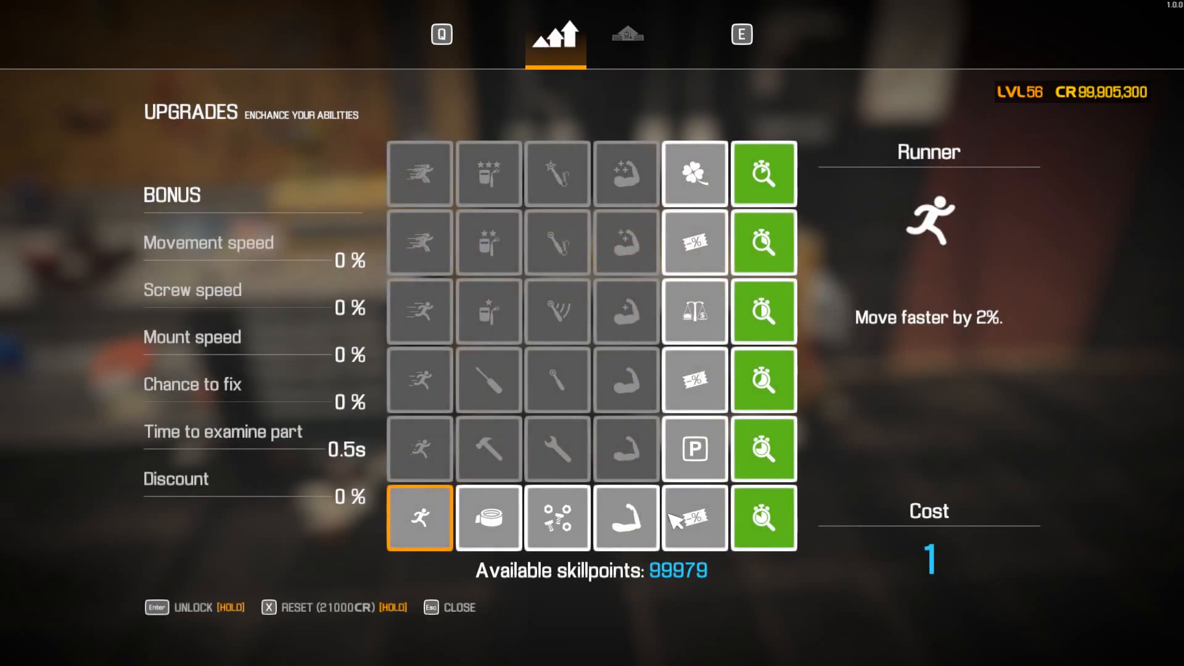
click(694, 517)
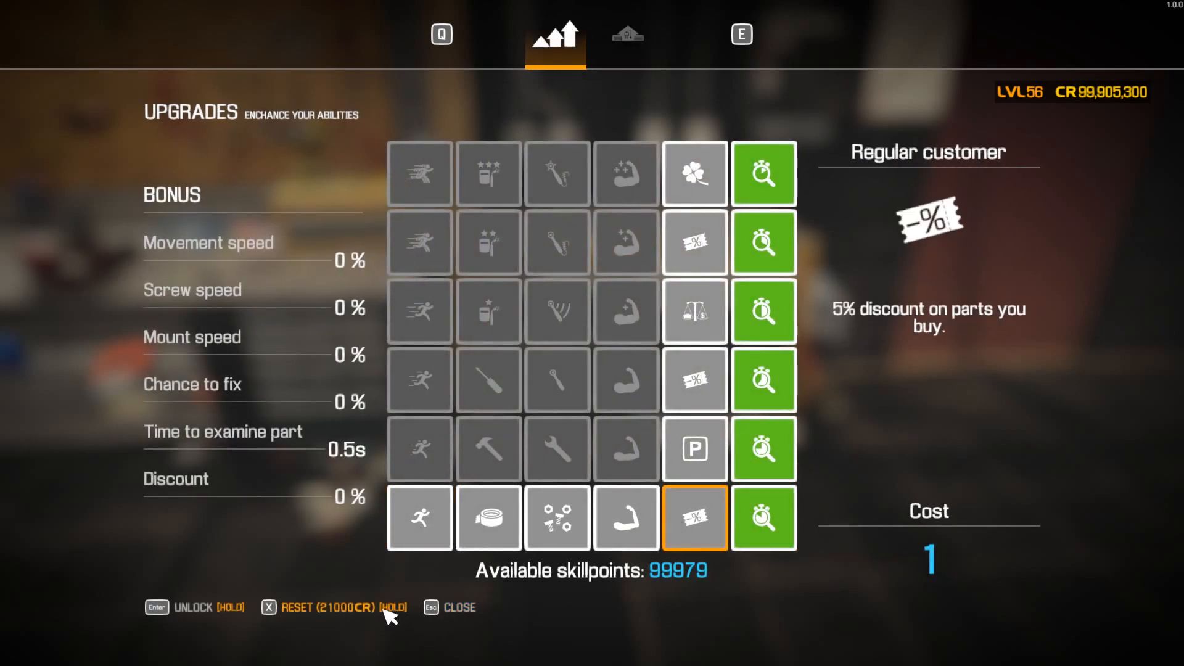
click(627, 35)
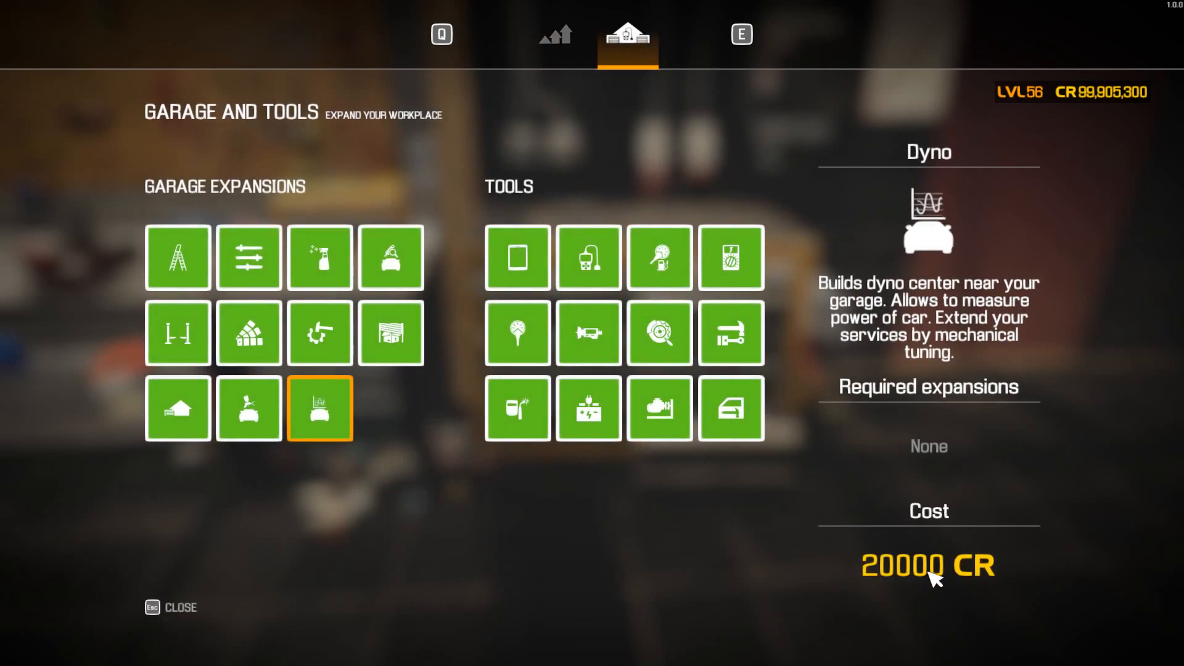
mouse_move(794, 82)
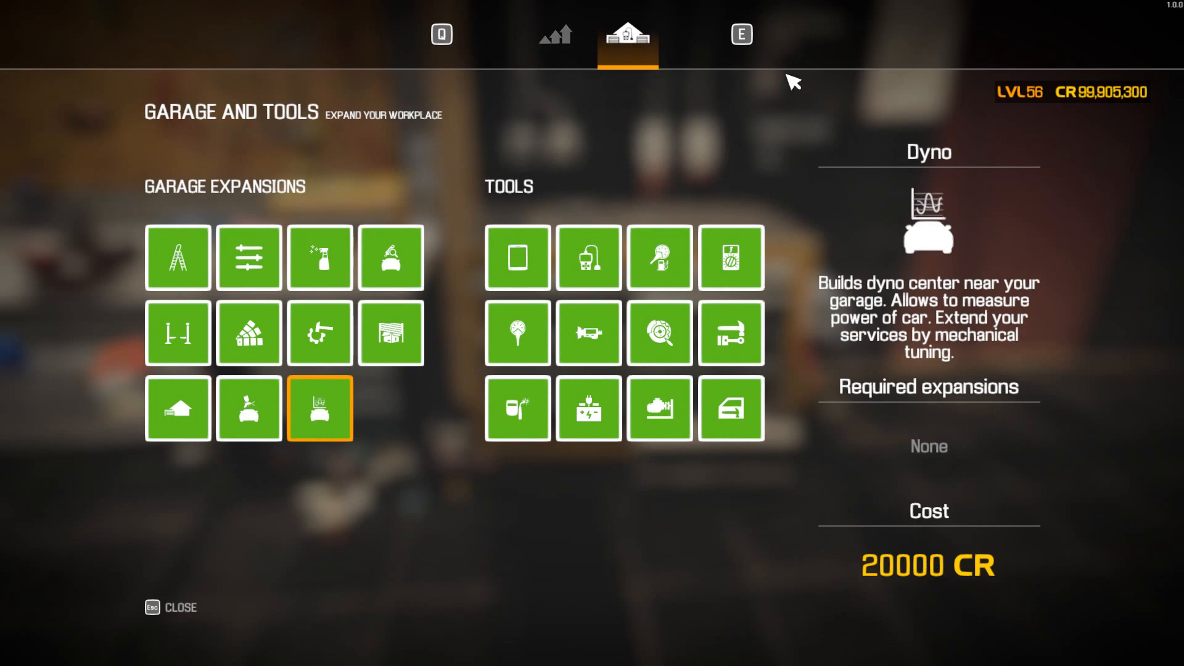
click(556, 34)
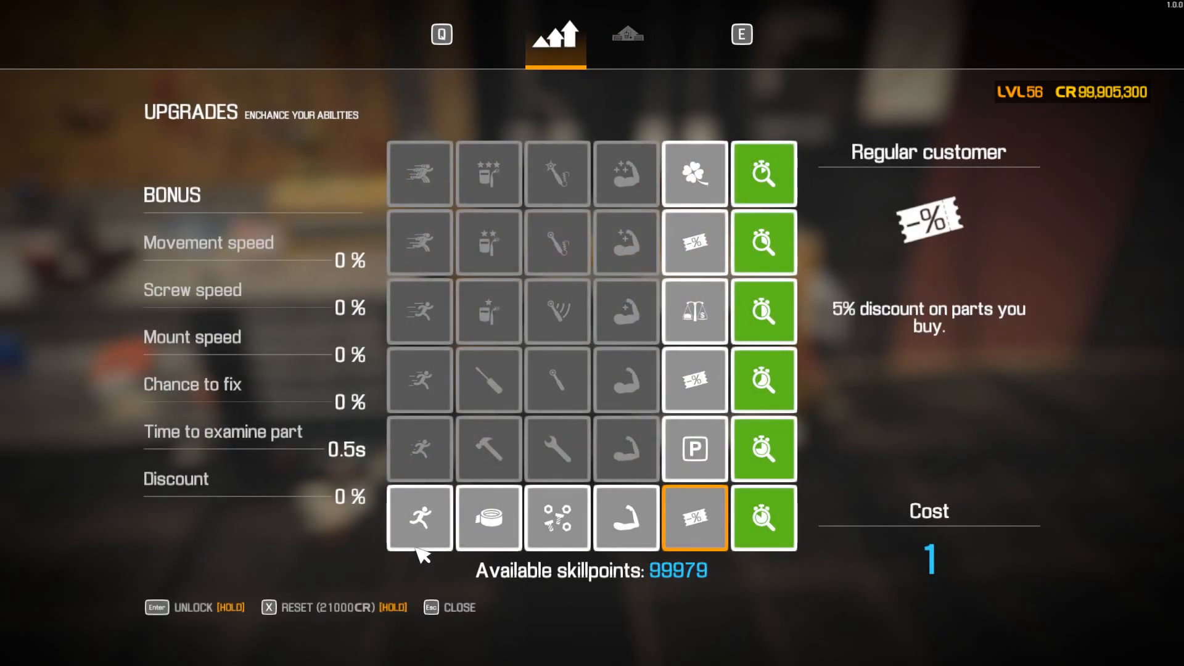
Unlock the Runner skill for 2% faster movement.
click(420, 519)
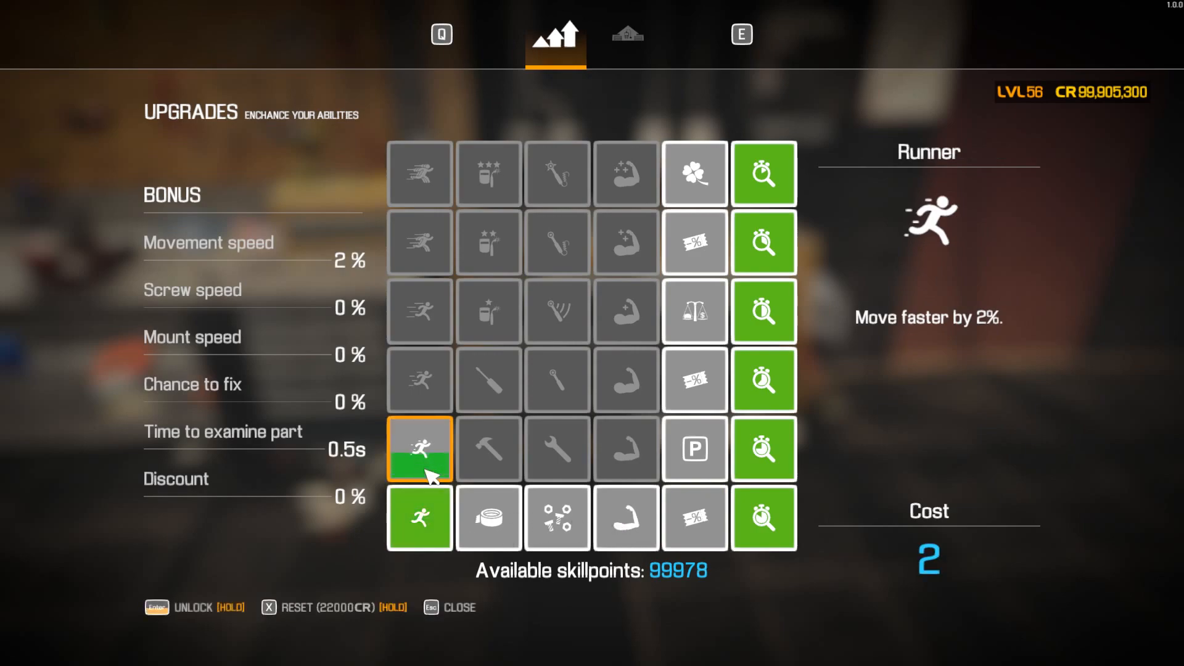
click(420, 448)
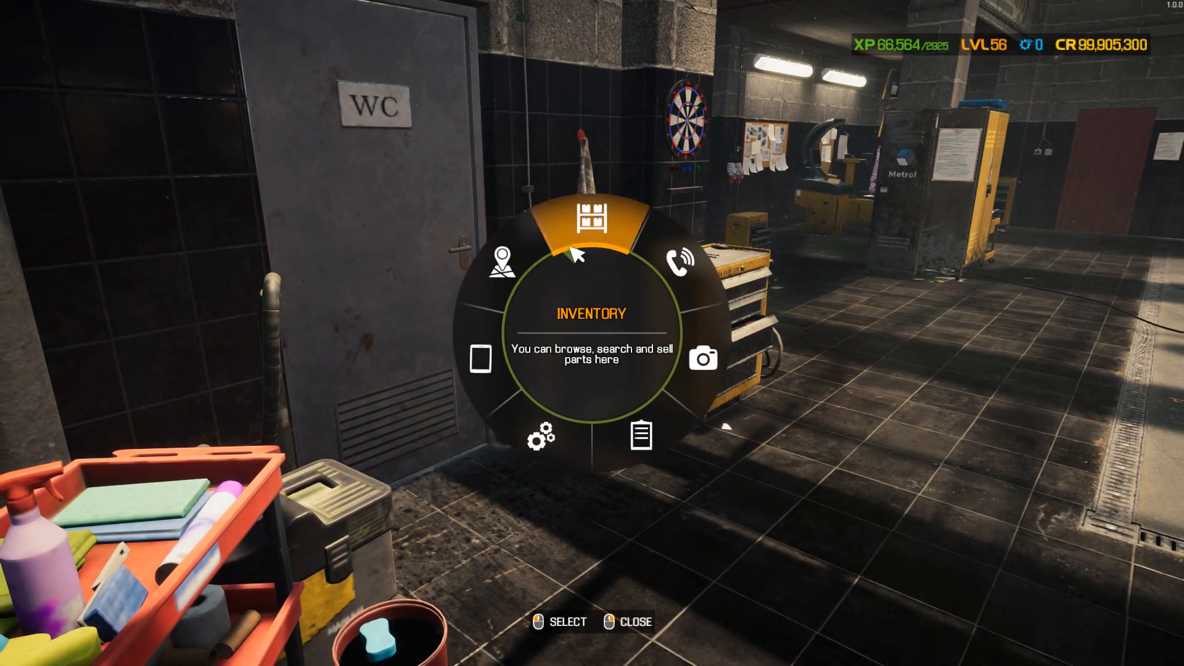
Travel via the radial Map to Kowalski Salvage Cars listings, page 2.
click(495, 264)
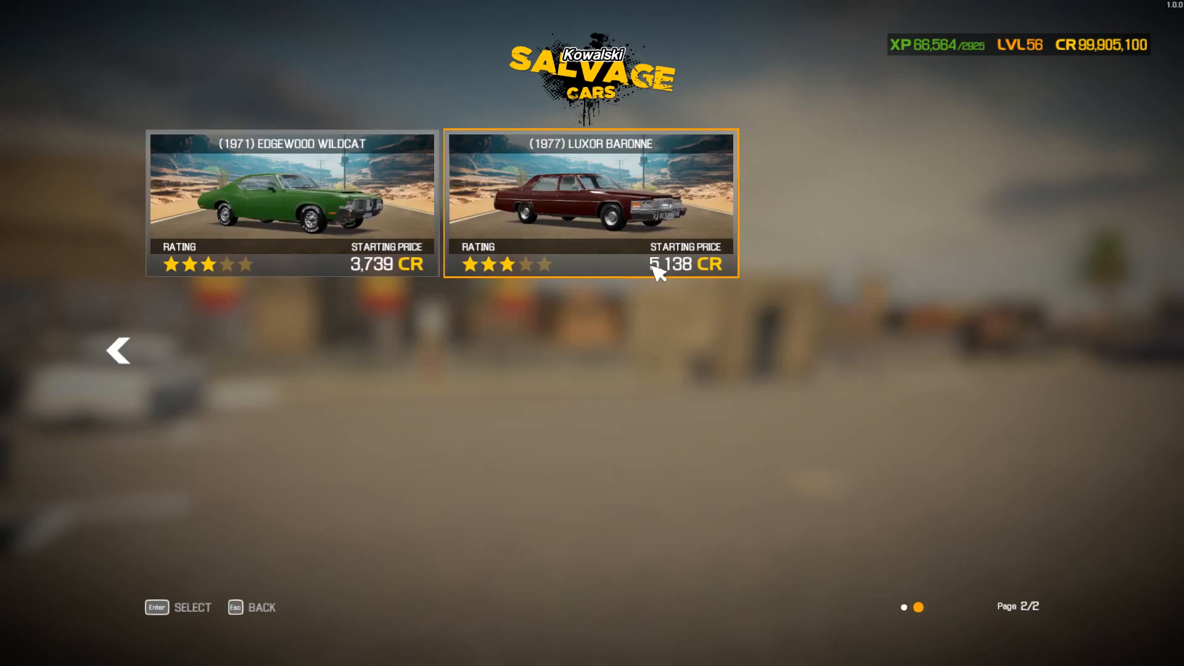
Browse salvage listings and open the 1971 Edgewood Wildcat auction at 800 CR.
click(120, 350)
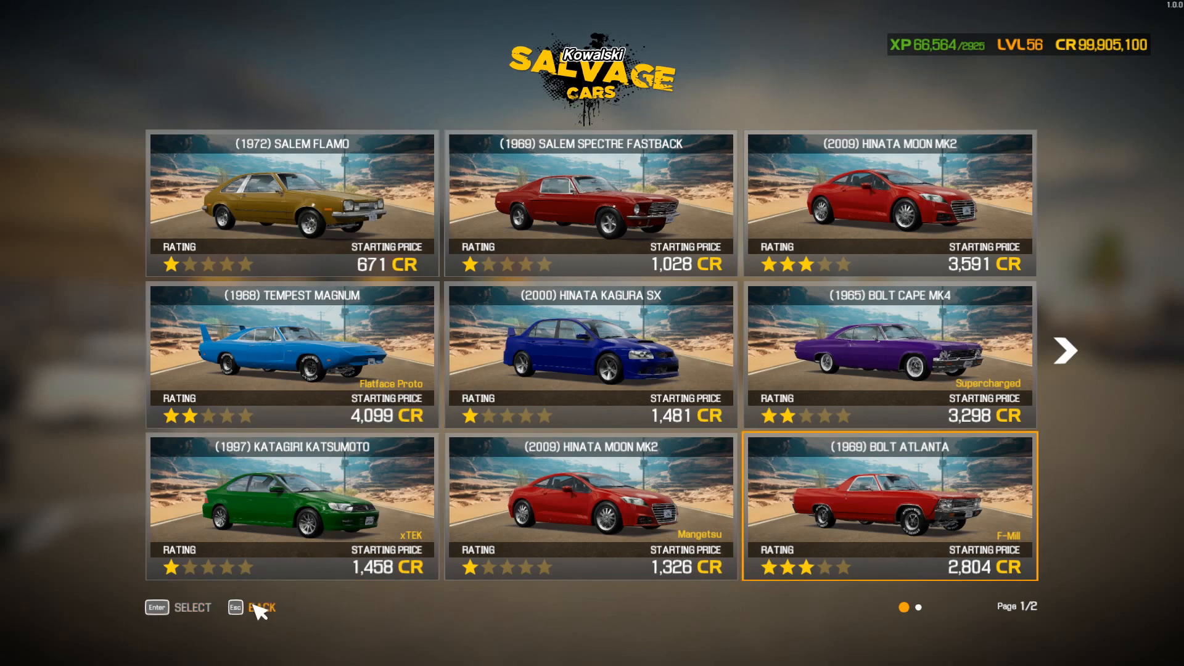
click(1064, 349)
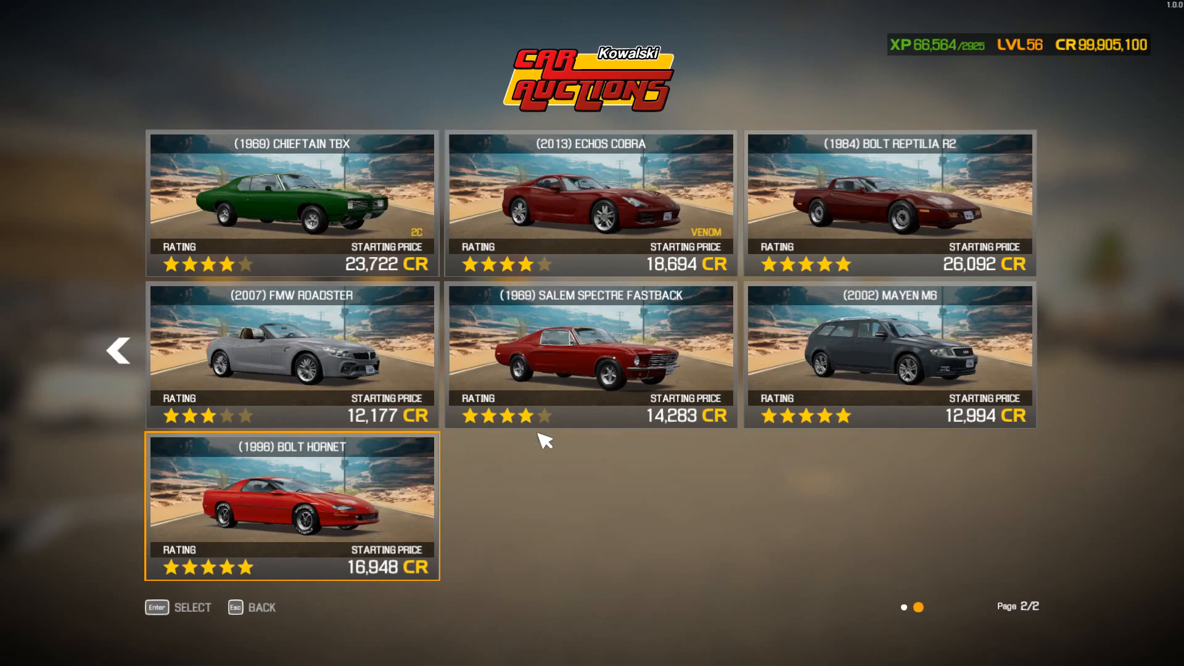
click(119, 349)
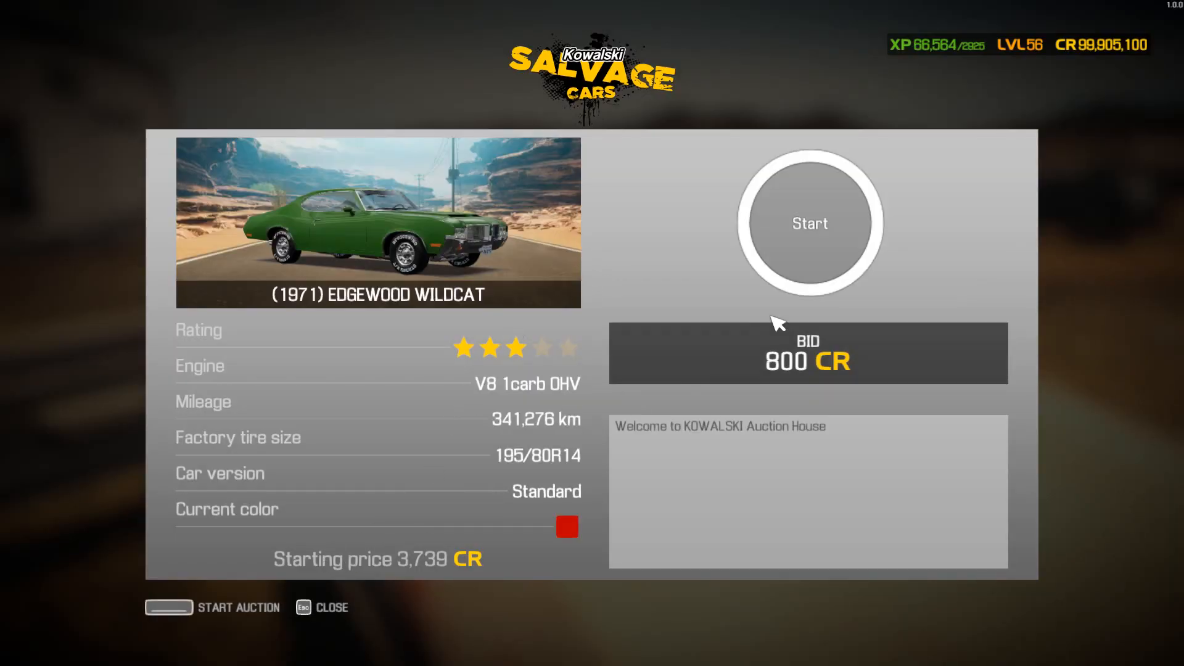
Start the Edgewood Wildcat auction and keep bidding until You won!
click(809, 223)
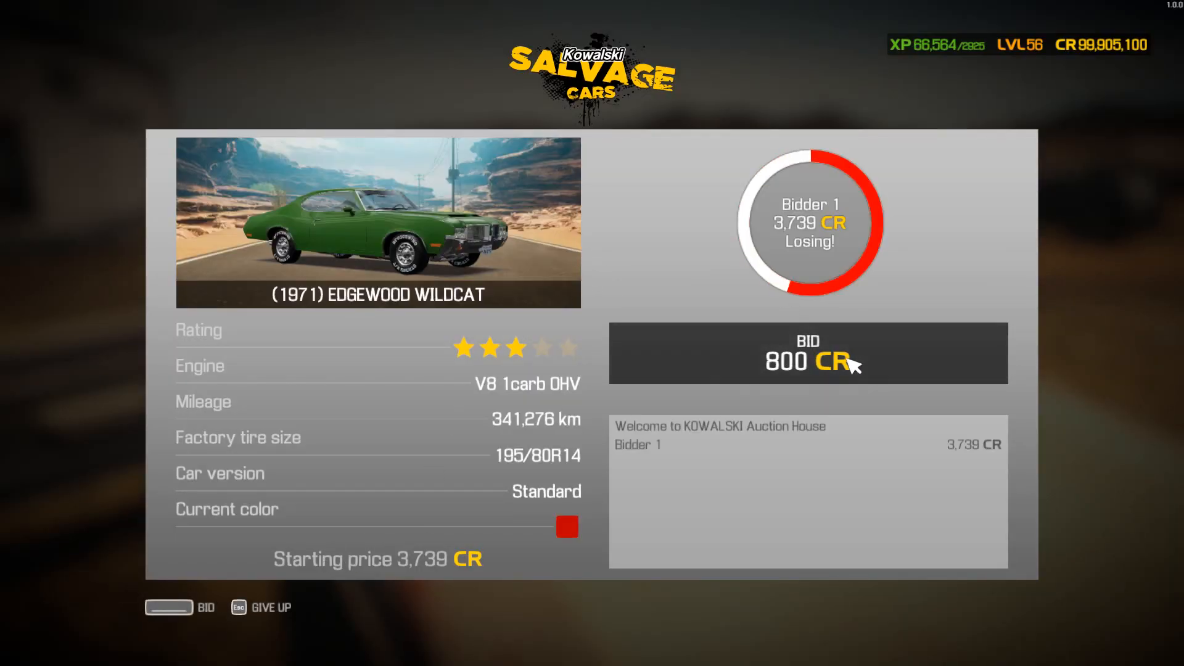
click(807, 354)
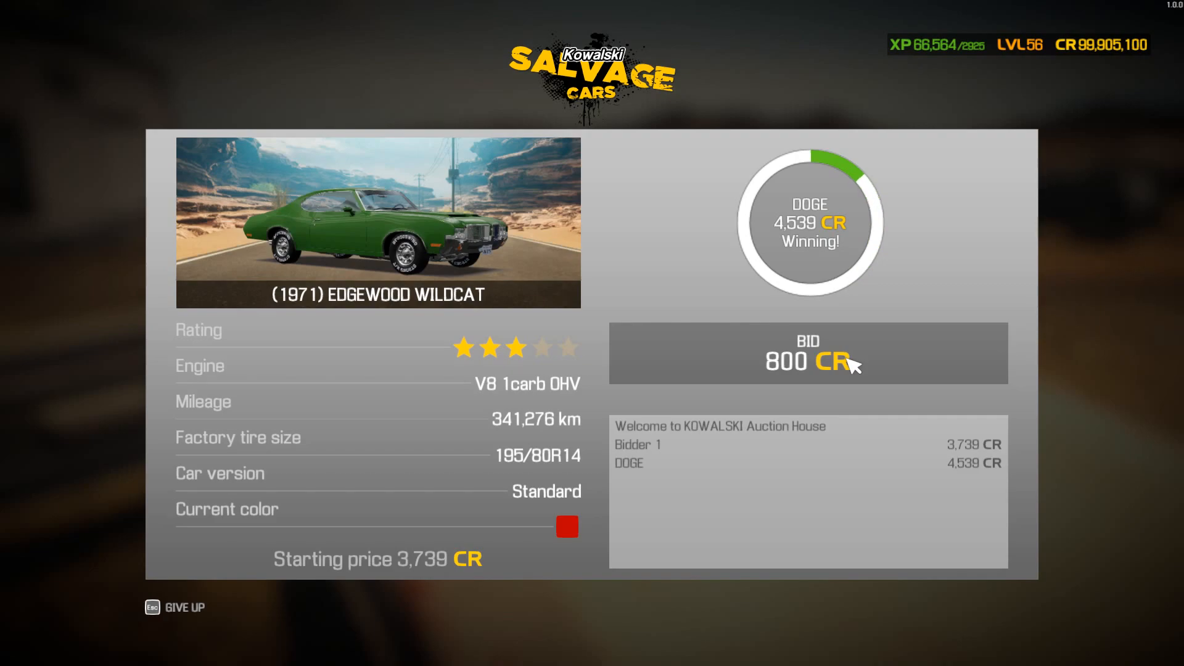
click(808, 353)
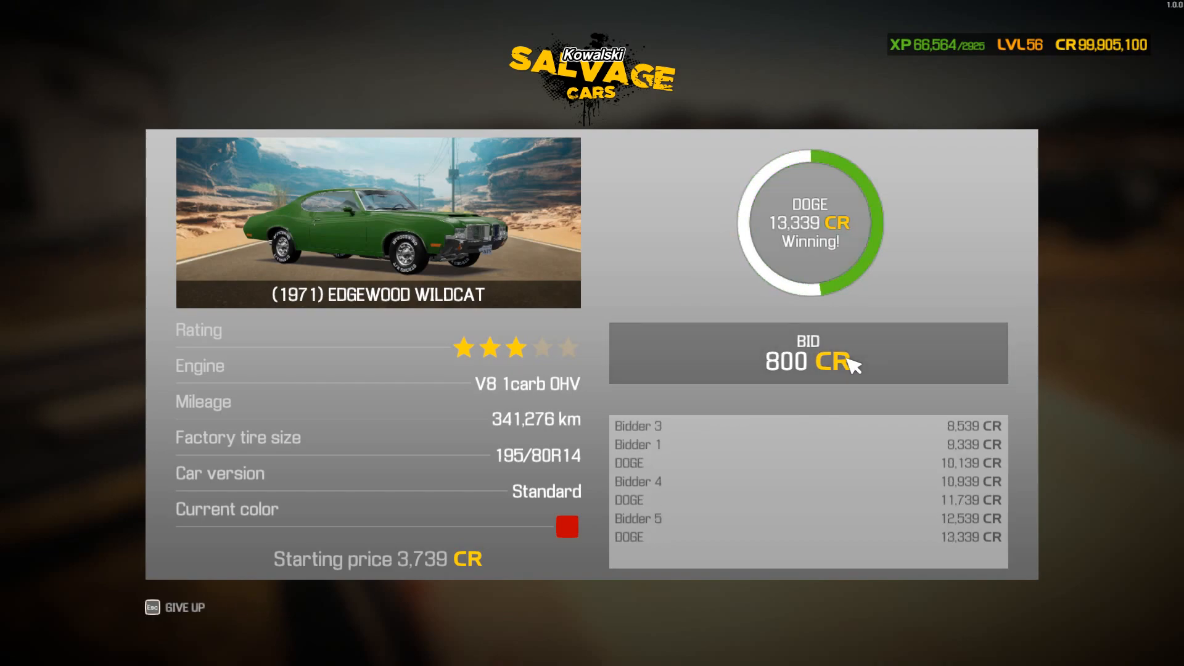
click(806, 354)
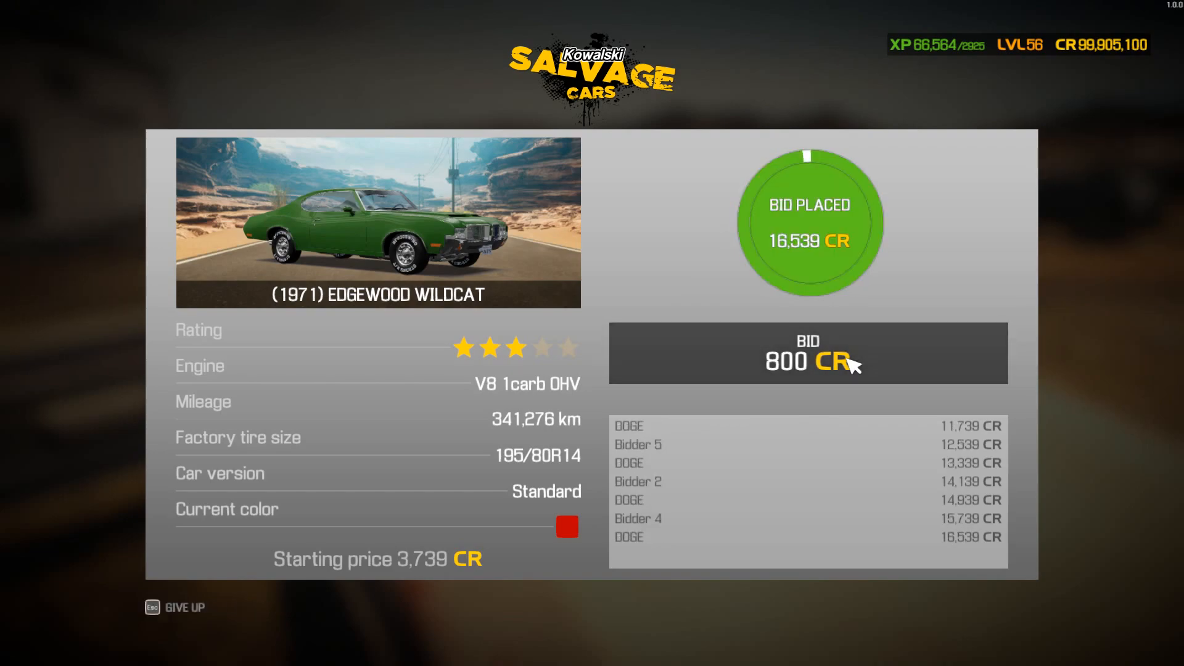
click(807, 353)
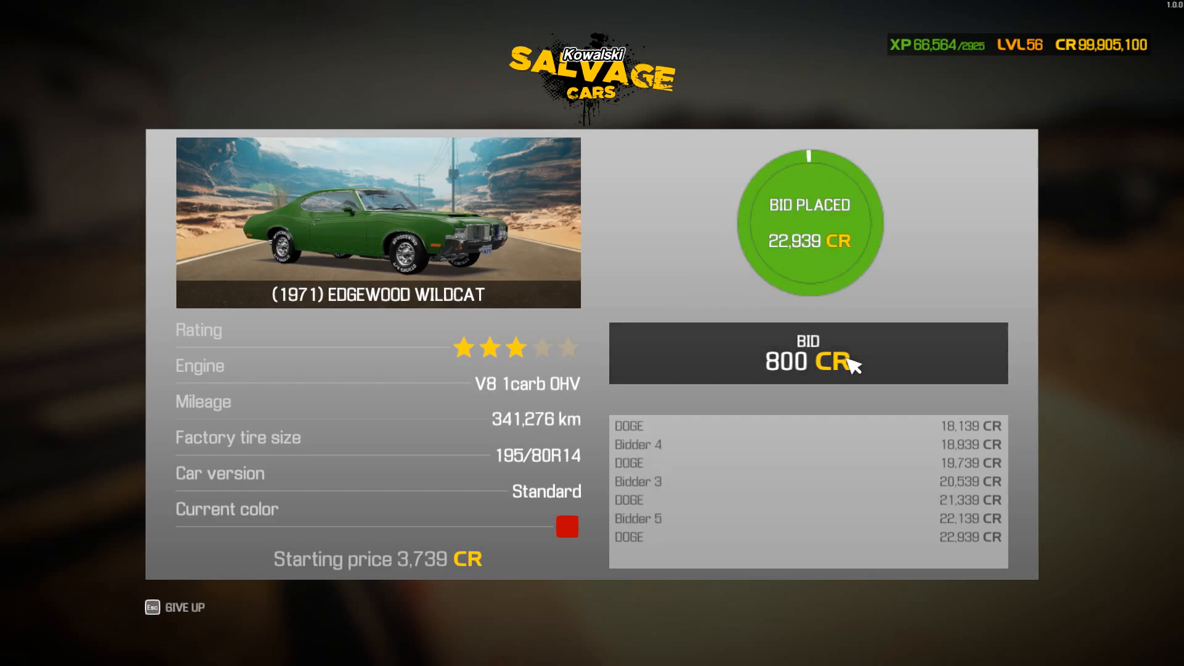
click(807, 354)
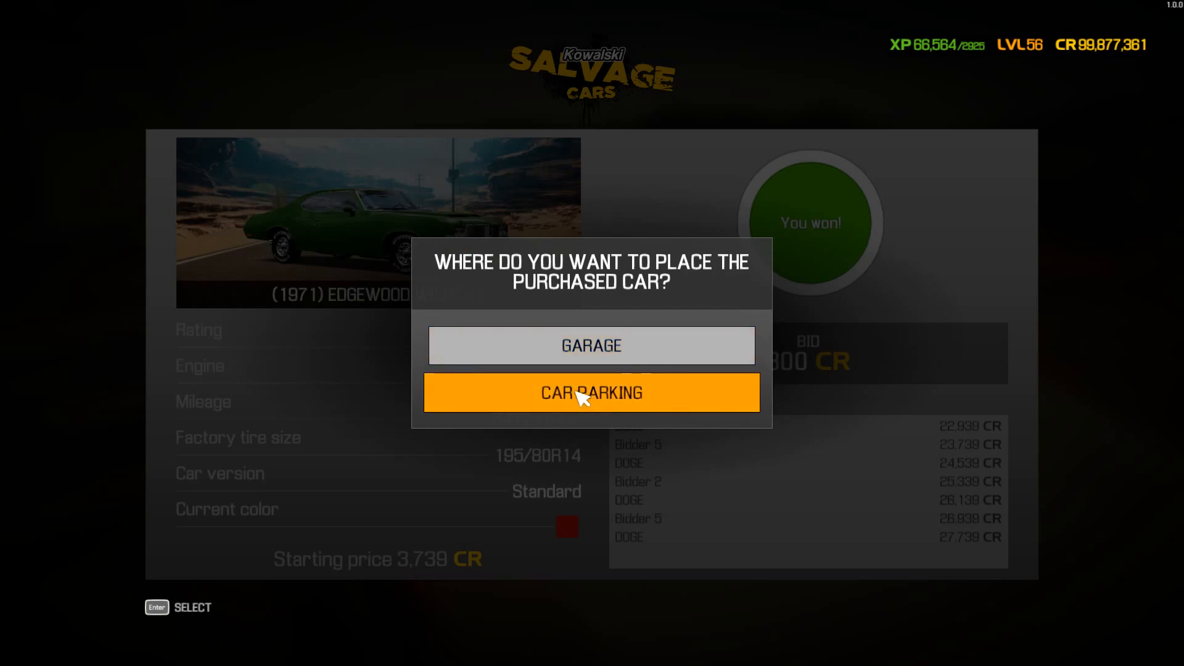
Send the won 1971 Edgewood Wildcat to Car Parking.
click(591, 392)
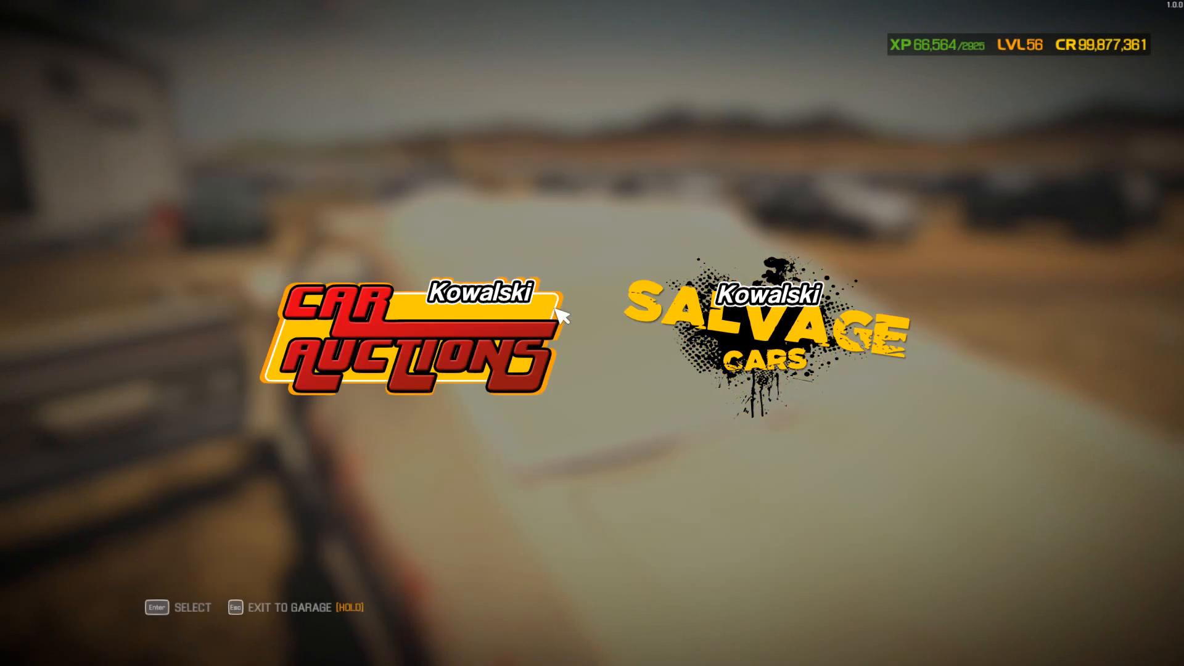